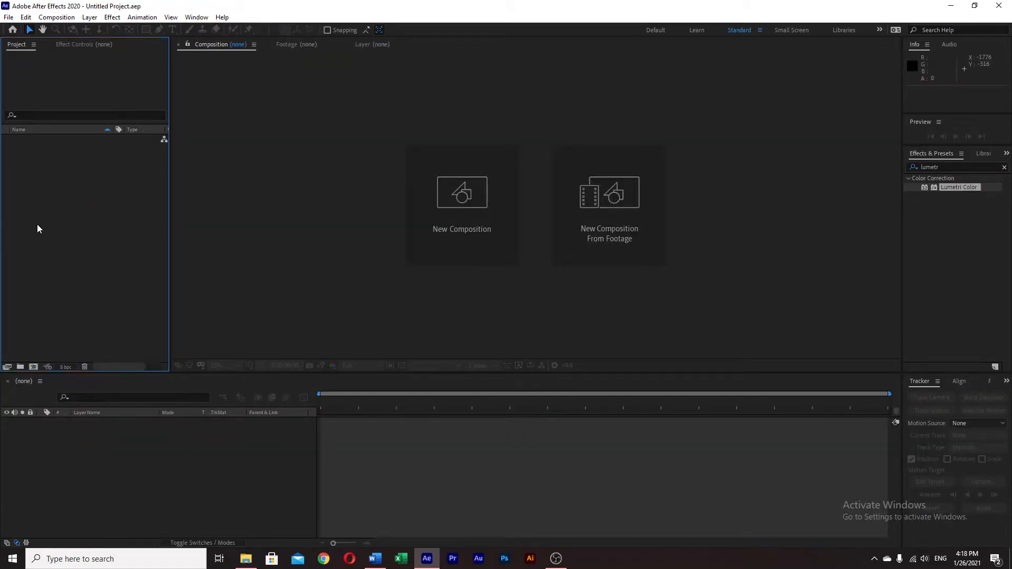
Step: Import the woman, dust, Moscow skyline and lens flare clips via Import > File
right_click(40, 229)
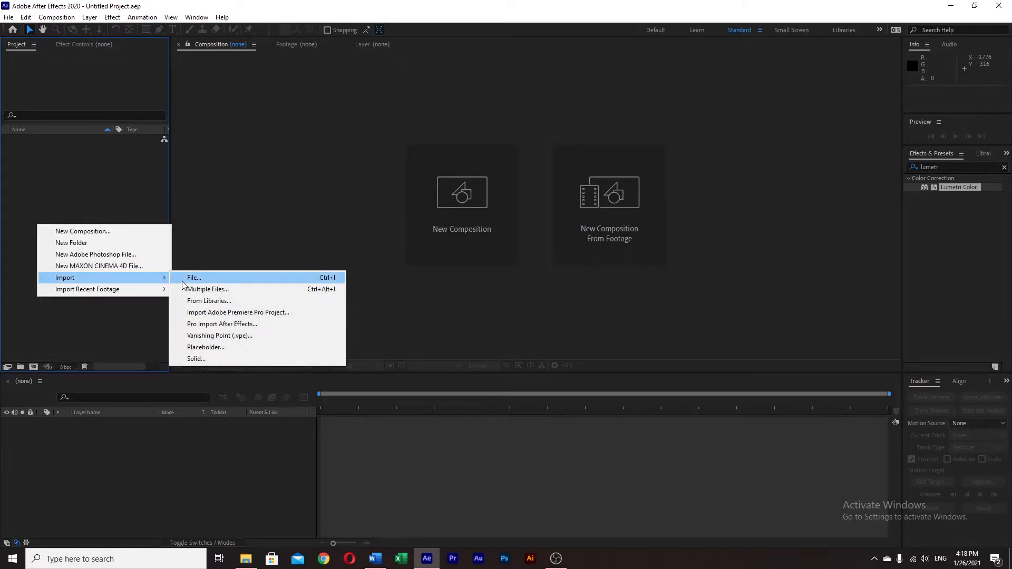
left_click(194, 277)
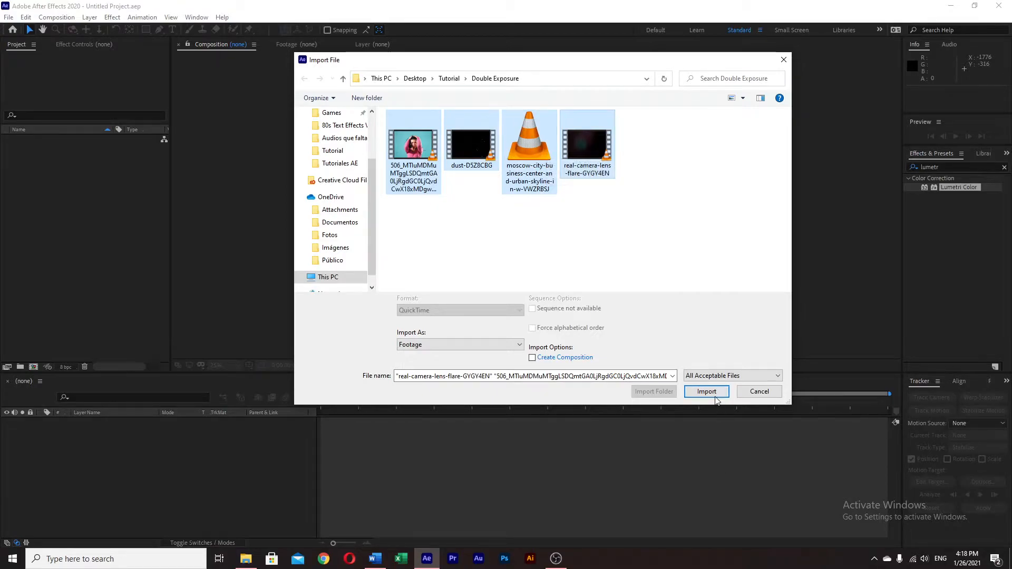
left_click(707, 391)
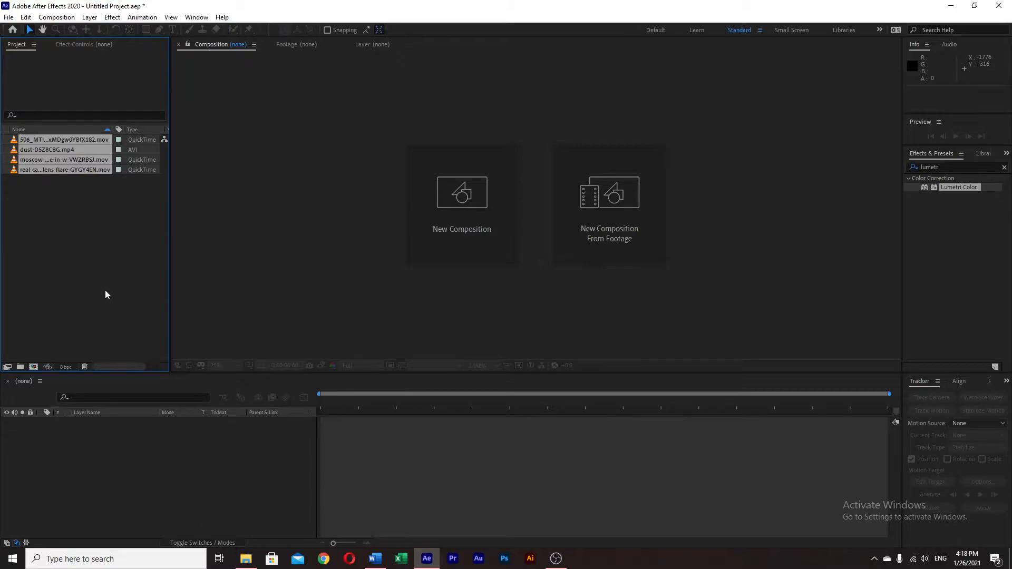
left_click(49, 150)
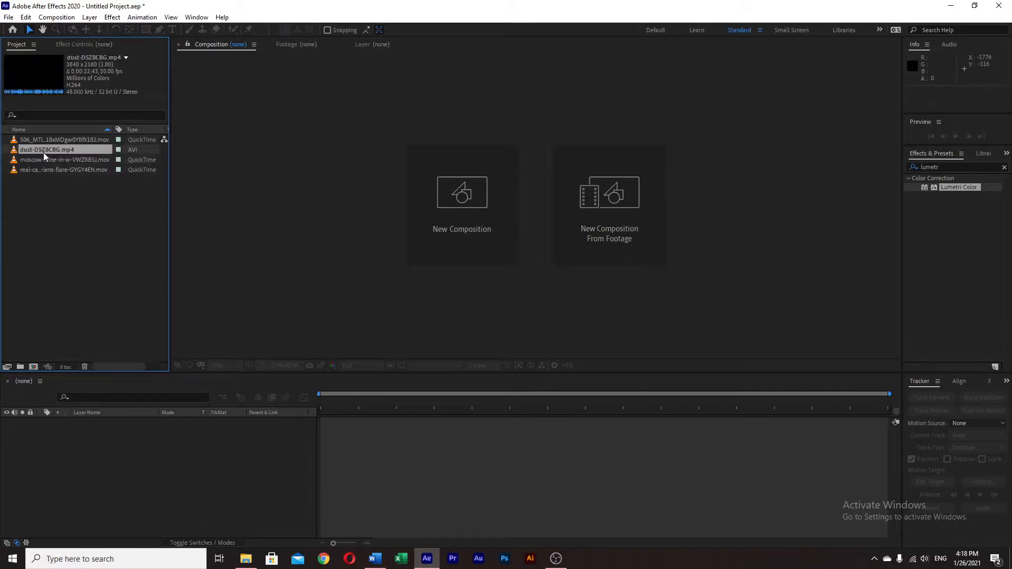
left_click(51, 221)
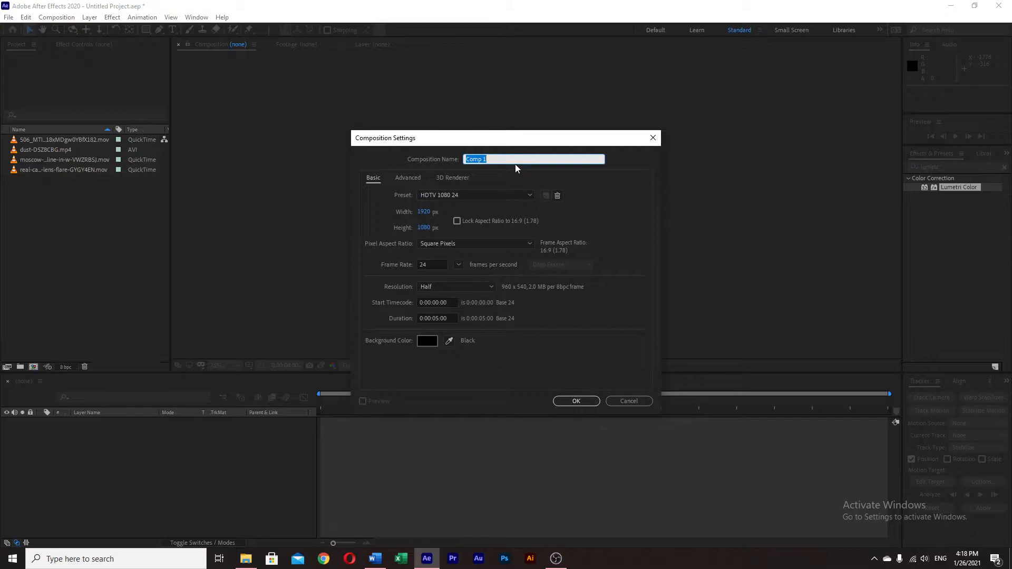
Step: Name the composition Main with HDTV 1080 24 preset and 5-second duration
type("Main")
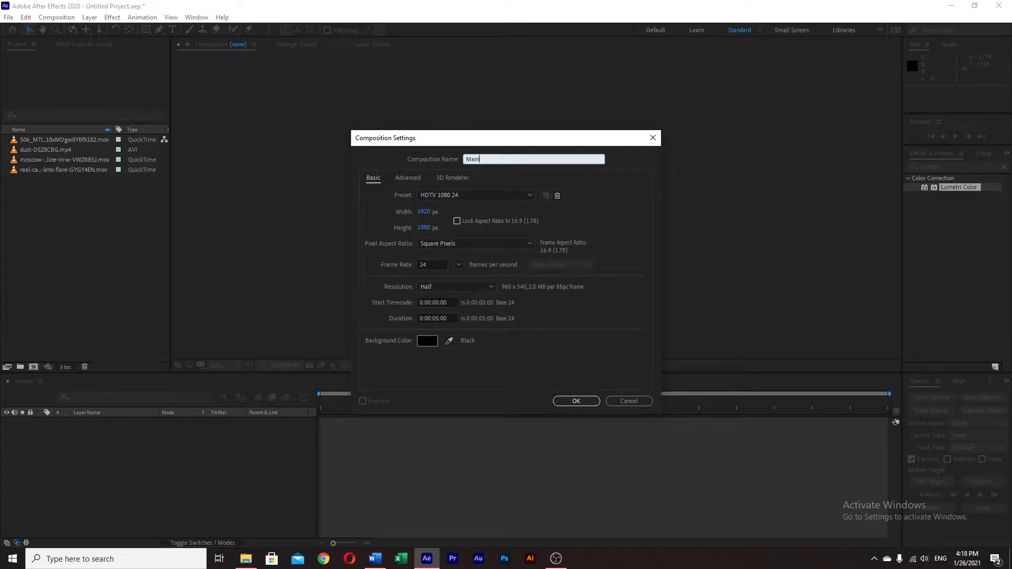
mouse_move(405, 205)
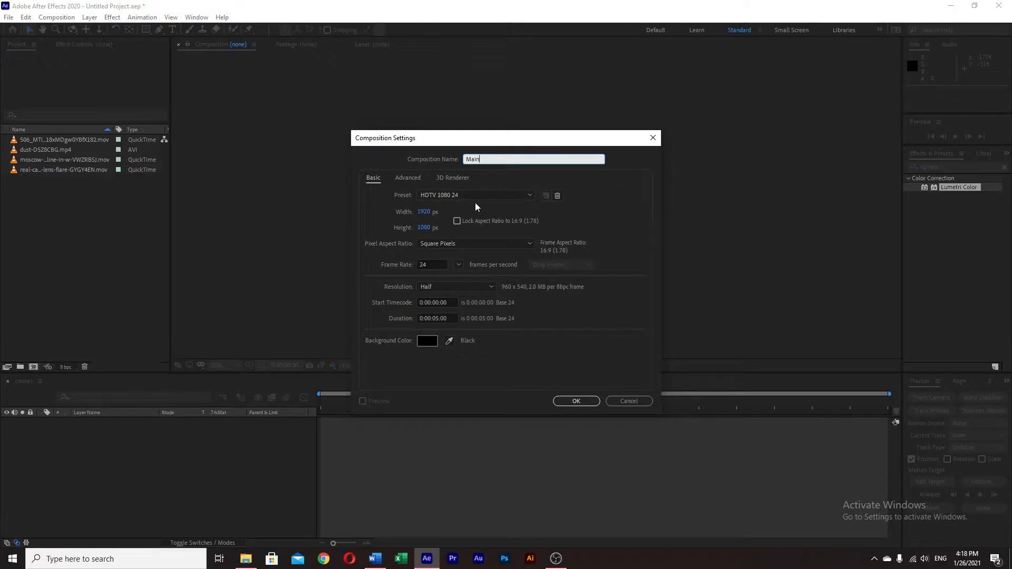
mouse_move(434, 263)
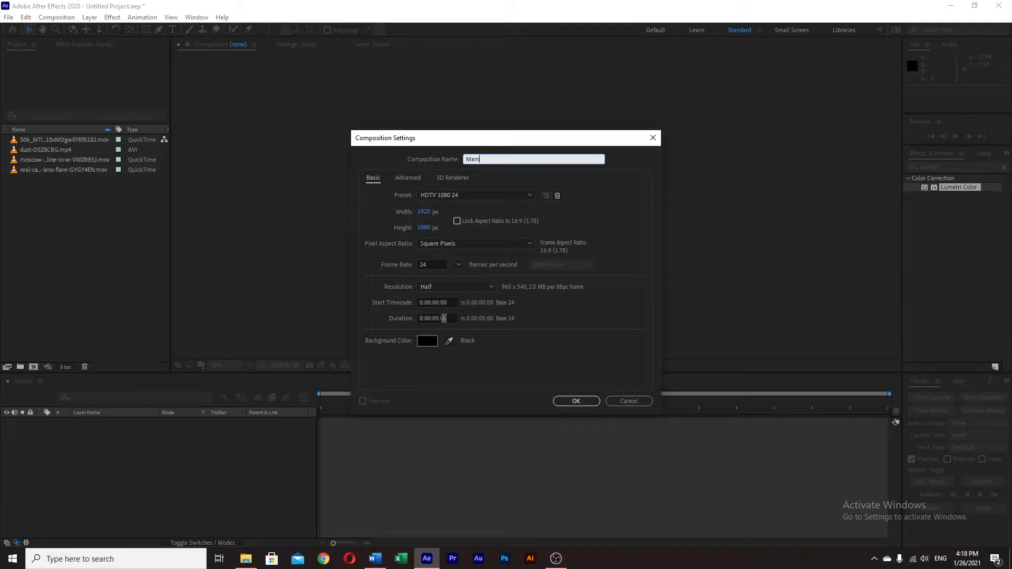
left_click(576, 401)
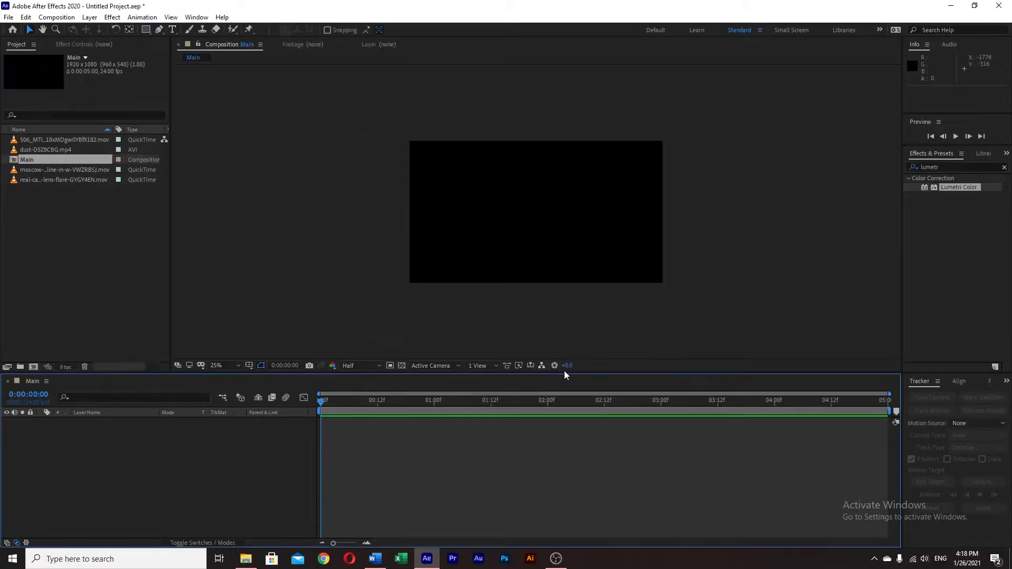
Step: Add the woman clip then the Moscow skyline clip to Main, hiding the skyline layer
left_click(63, 139)
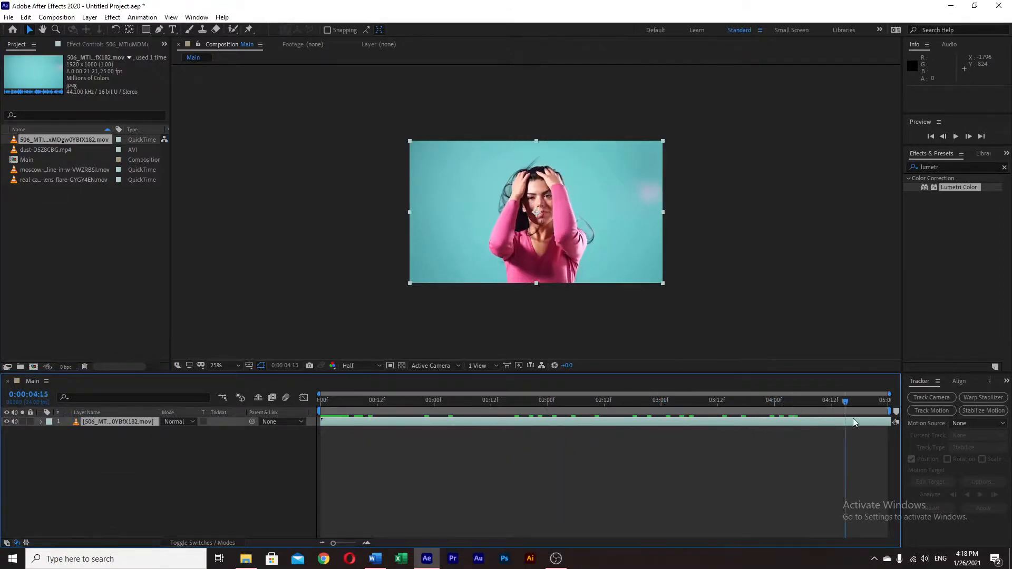
left_click(319, 401)
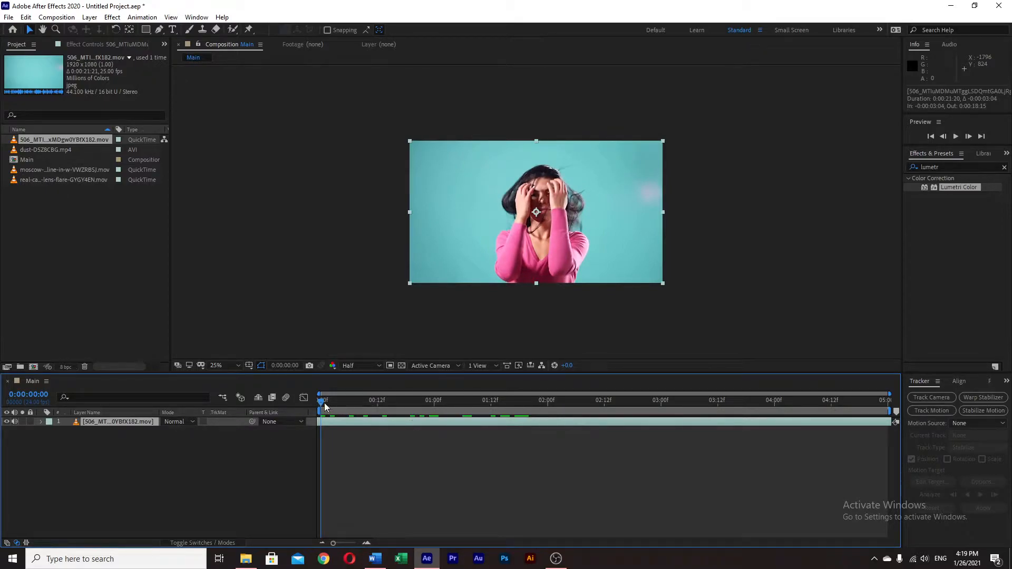
left_click_drag(324, 401, 885, 401)
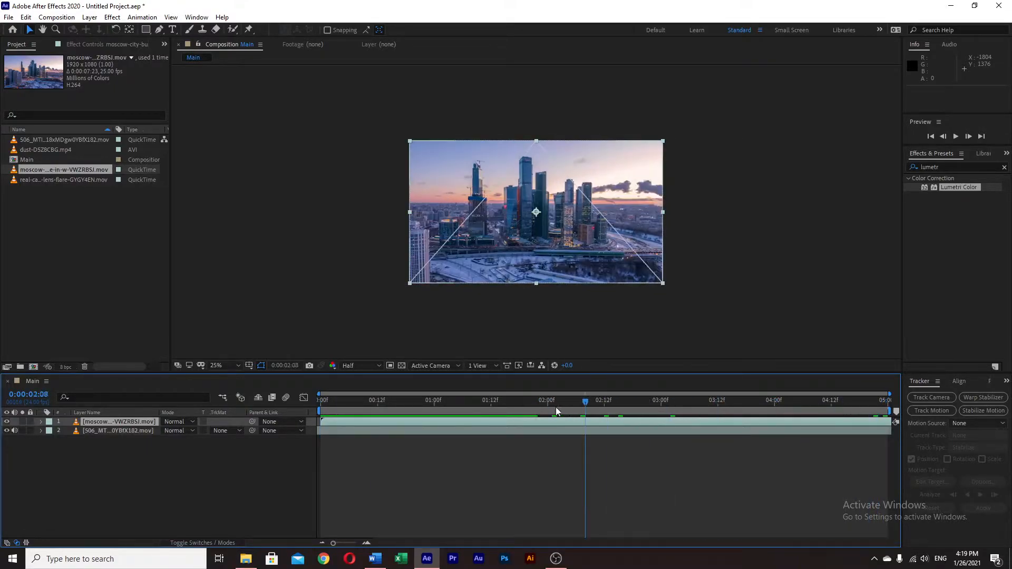
left_click(320, 400)
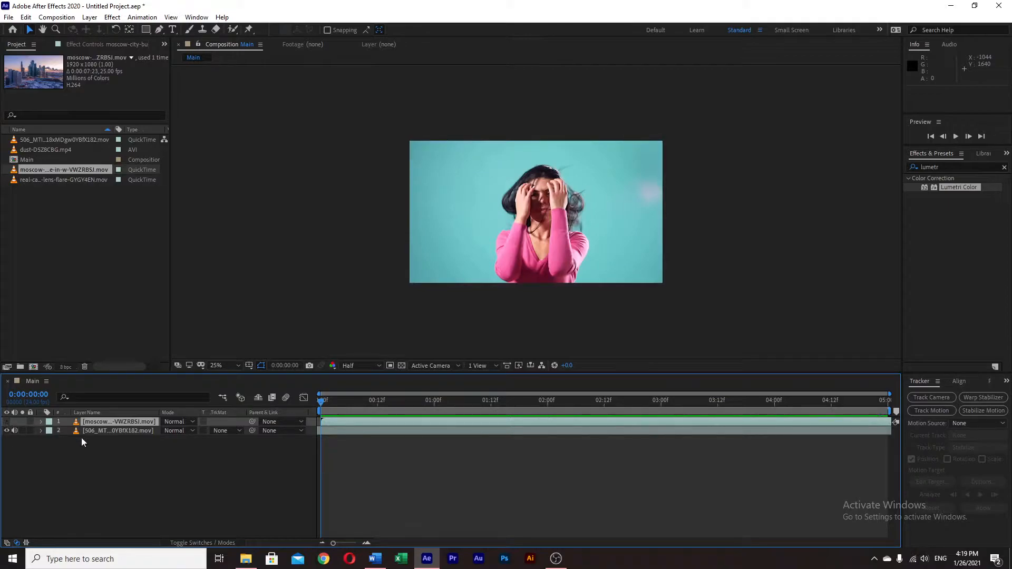
Step: Create a white solid named BG beneath the woman clip
left_click(117, 430)
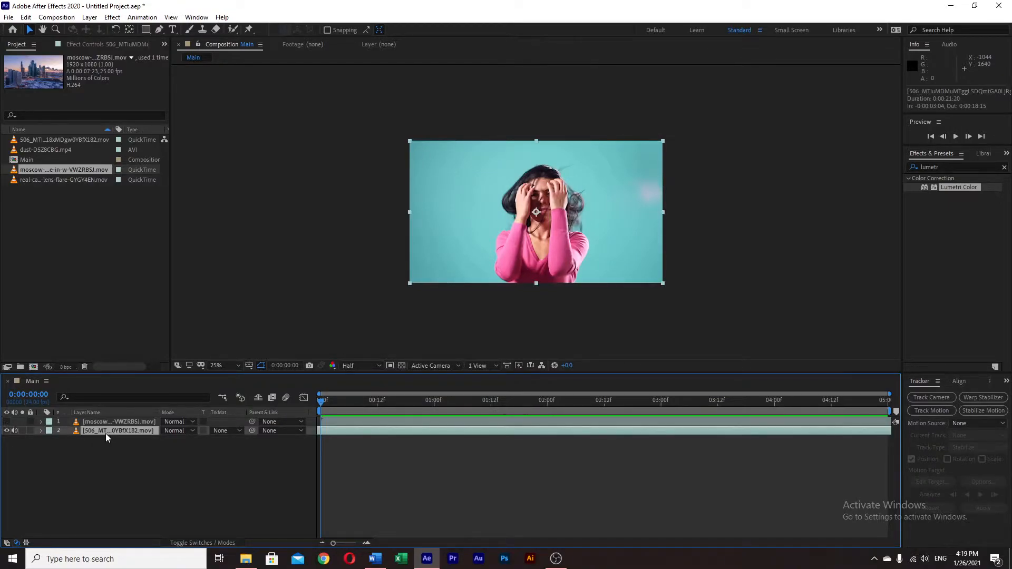
right_click(105, 449)
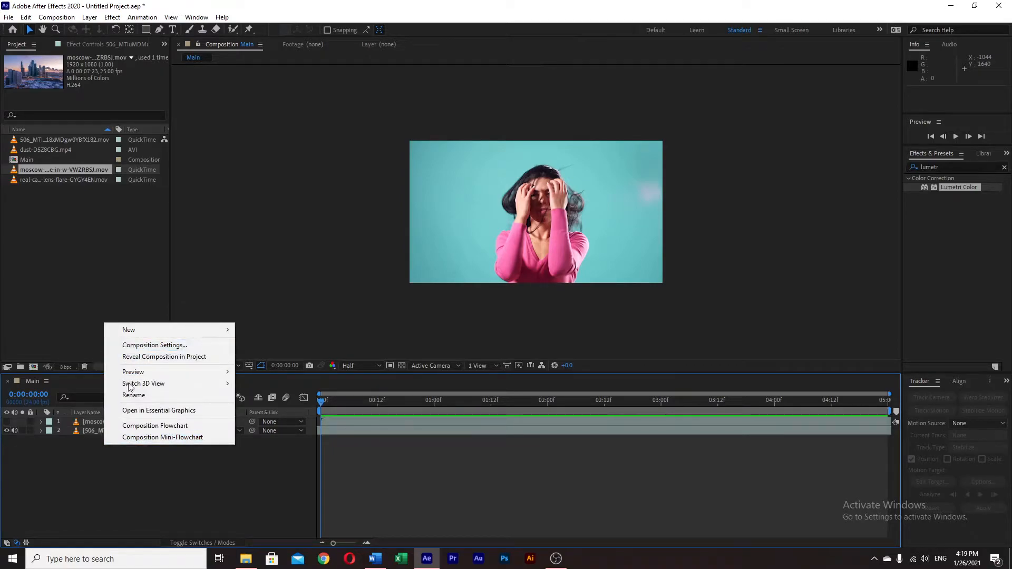
left_click(260, 357)
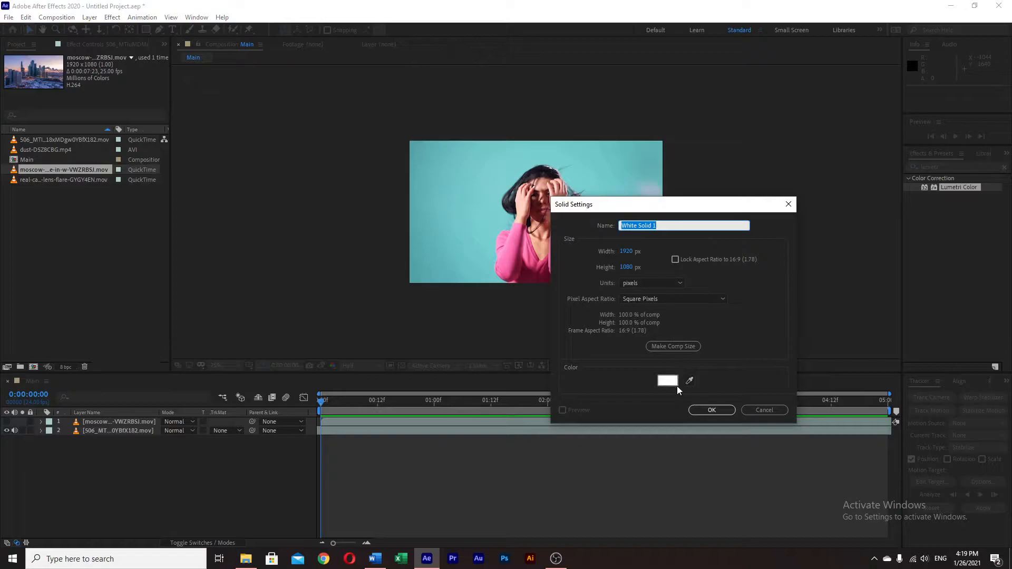
left_click(668, 380)
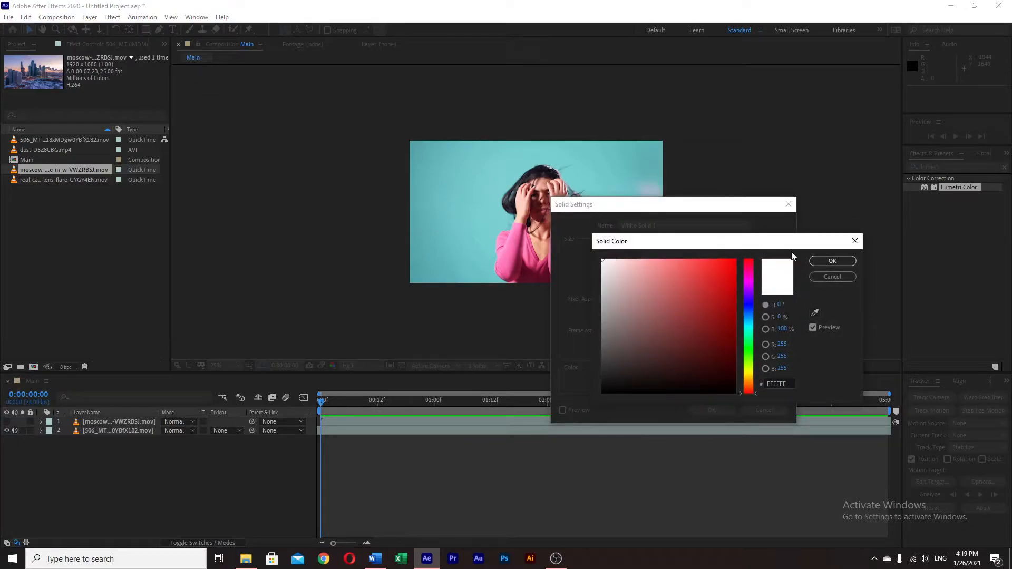
left_click(833, 261)
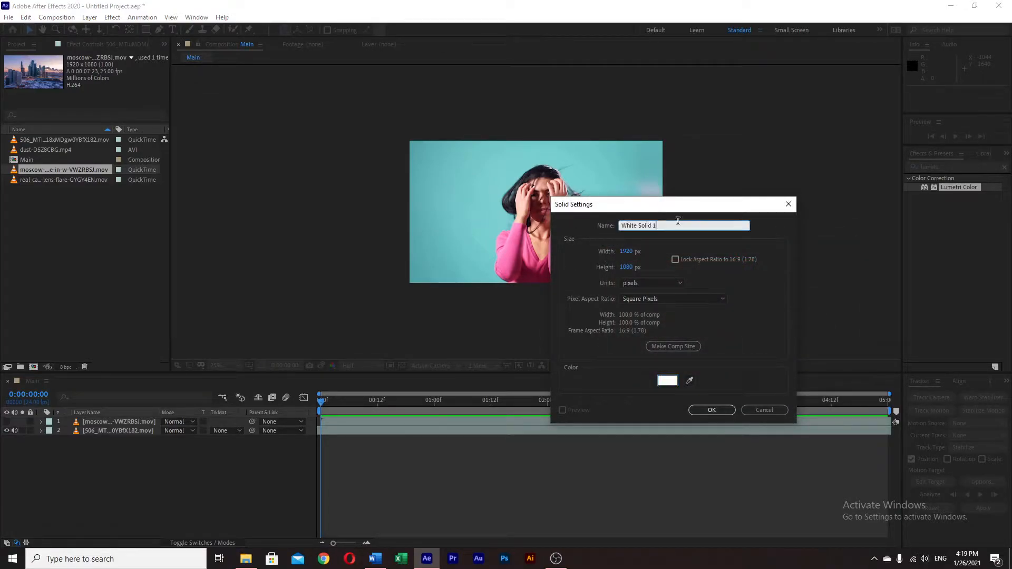
type("BG")
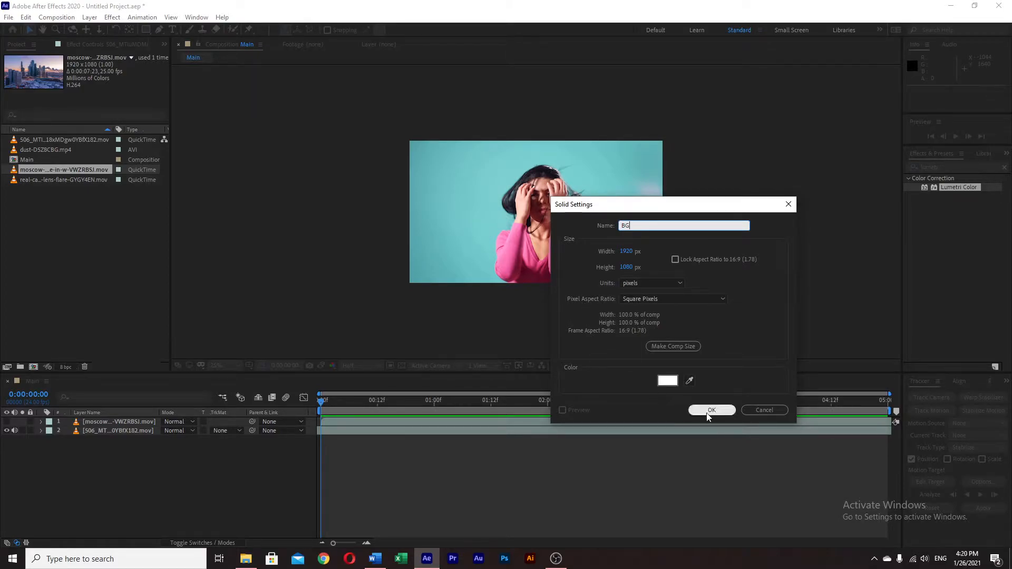
left_click(712, 410)
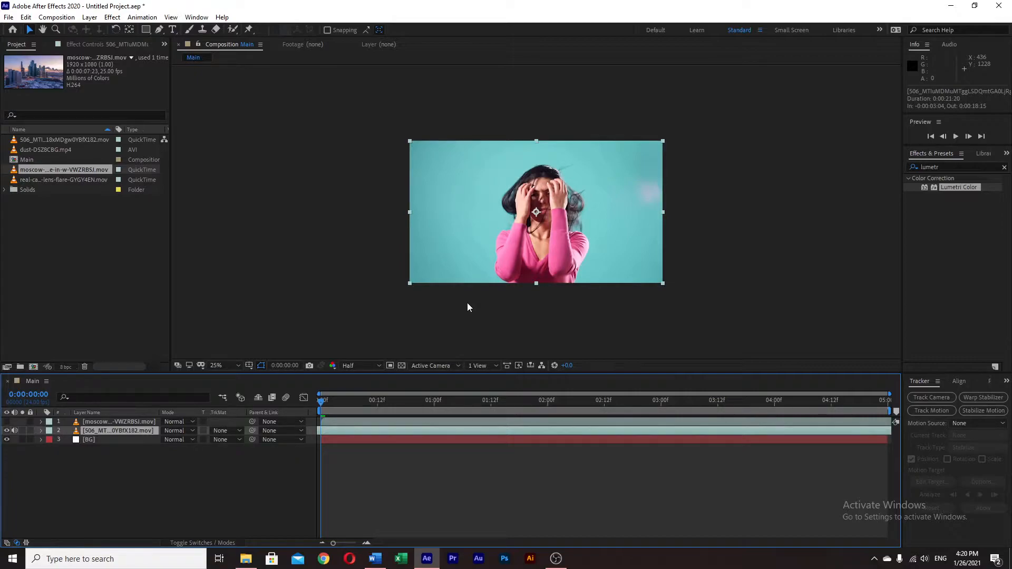
Step: Pre-compose the woman clip into a composition named Lady, moving all attributes
key("Ctrl+Shift+C")
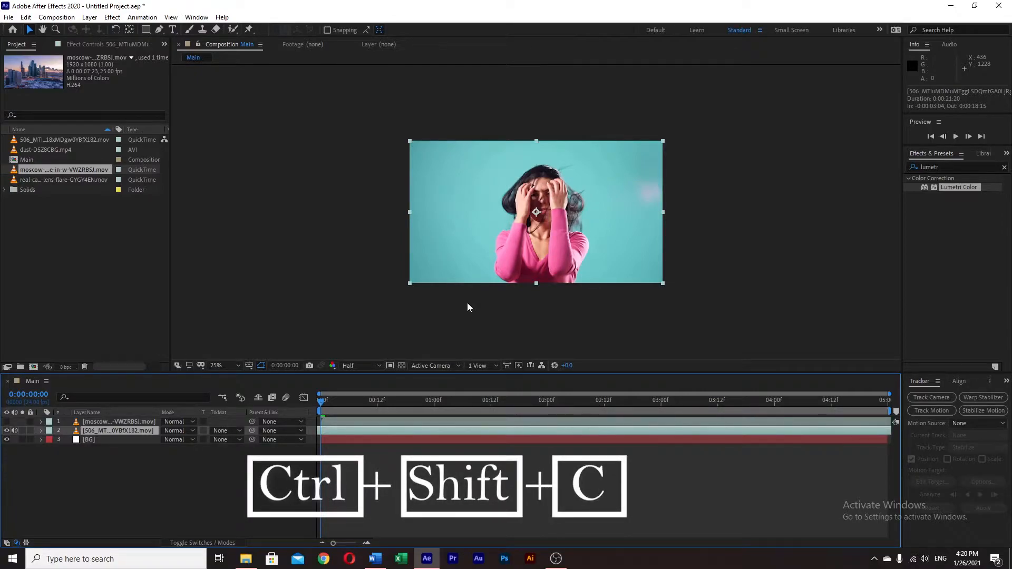
key("ctrl+shift+c")
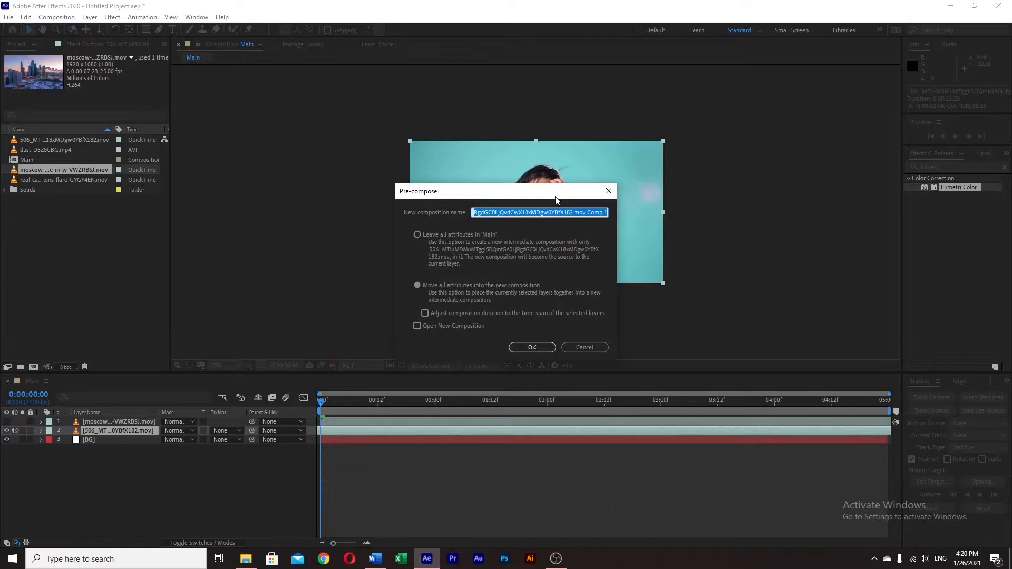
mouse_move(387, 215)
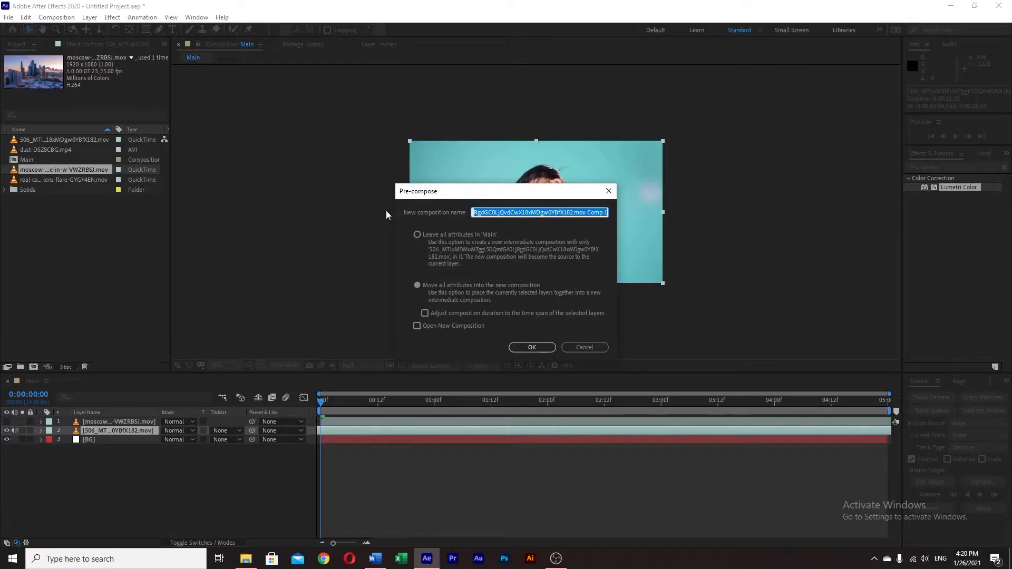
key("Delete")
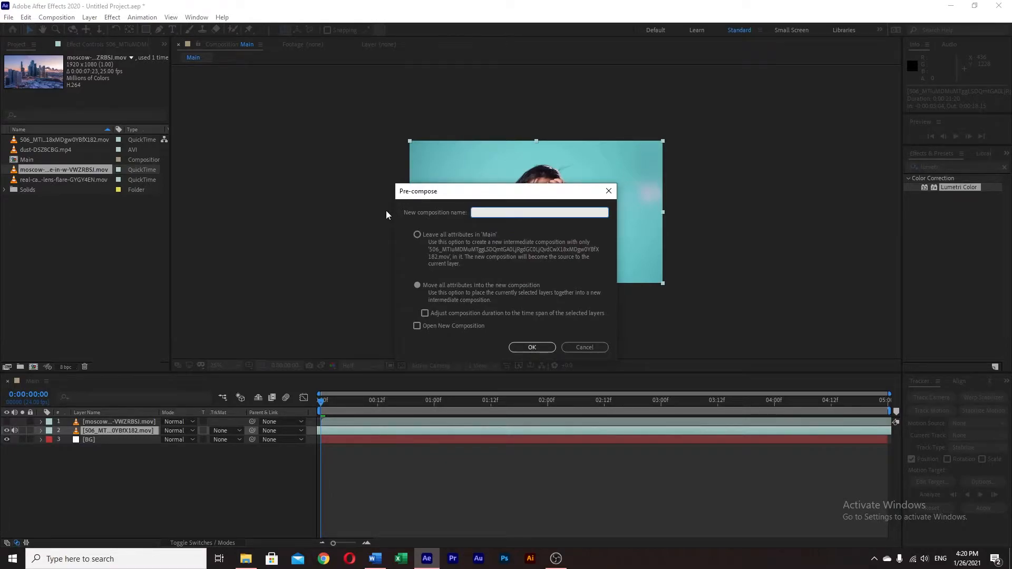
type("Lady")
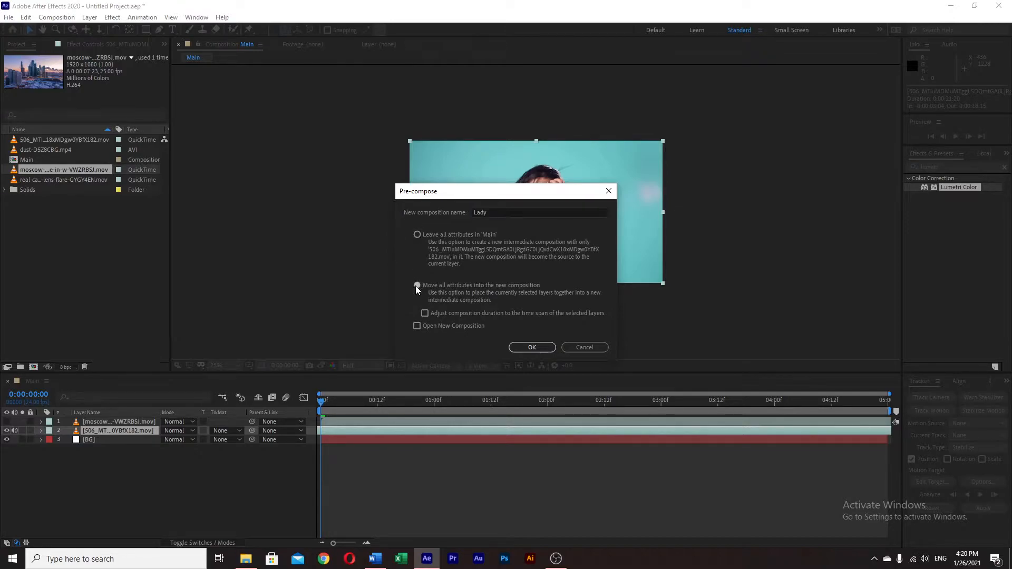
left_click(417, 284)
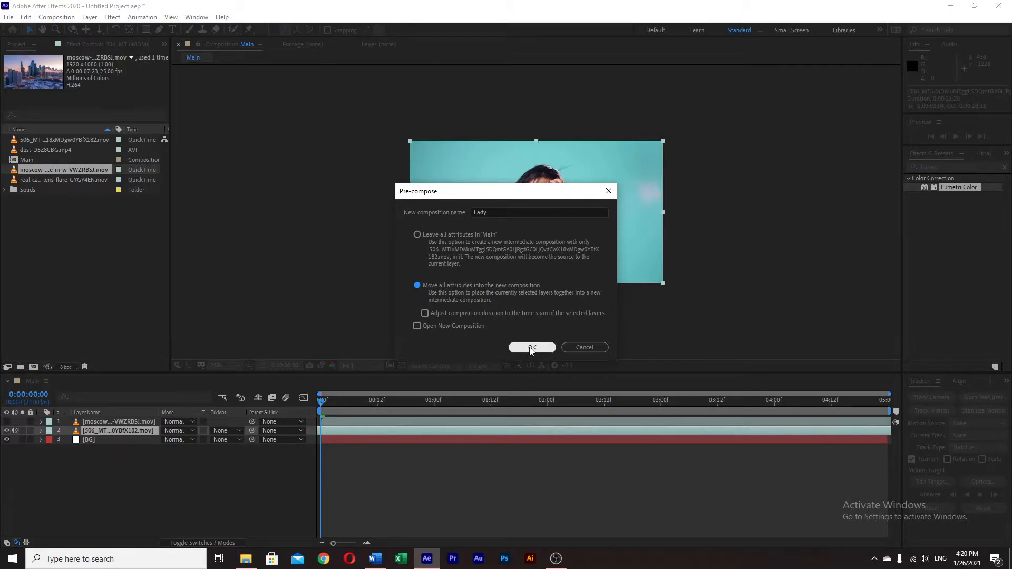
left_click(532, 348)
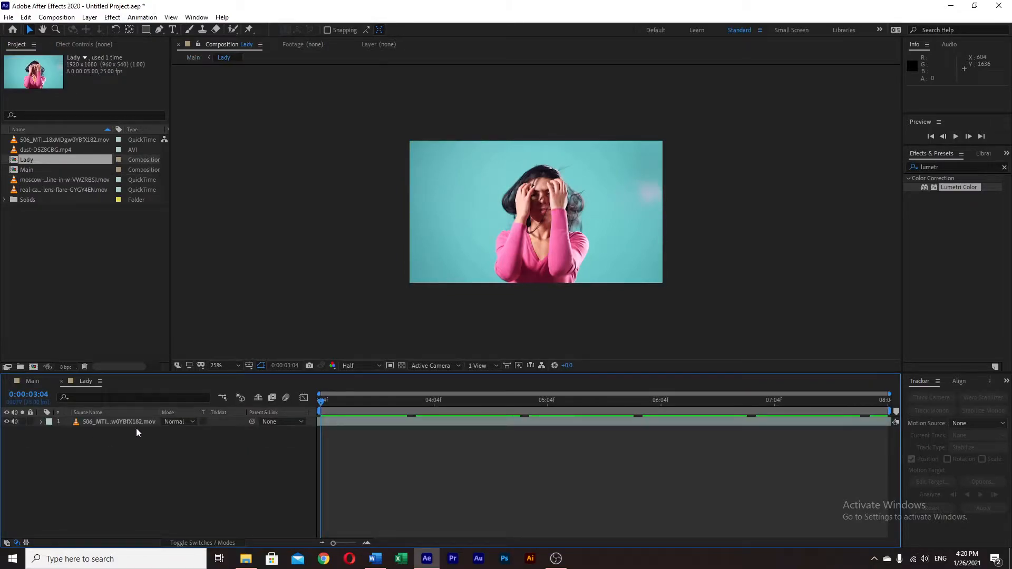
left_click(118, 421)
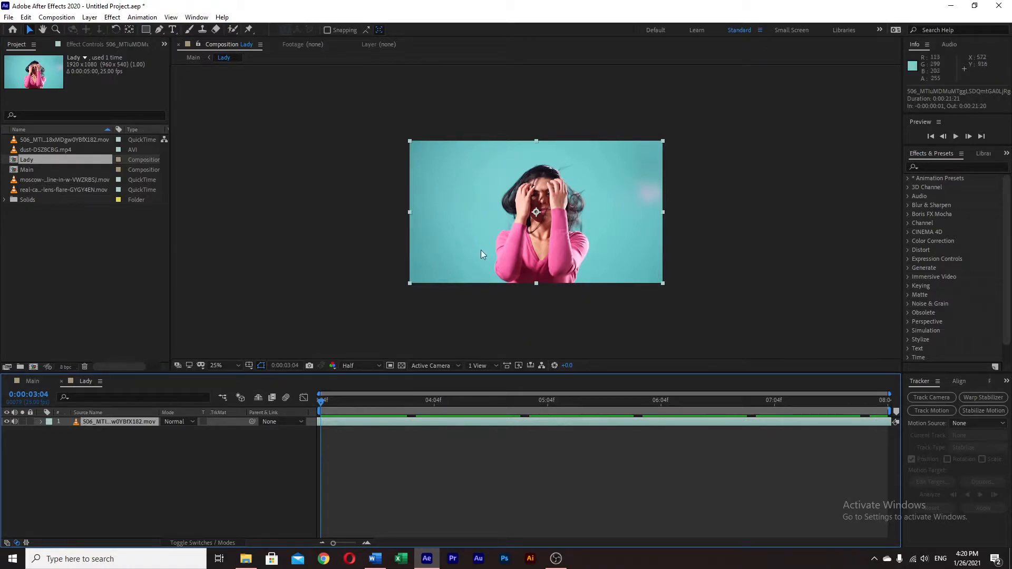
mouse_move(514, 231)
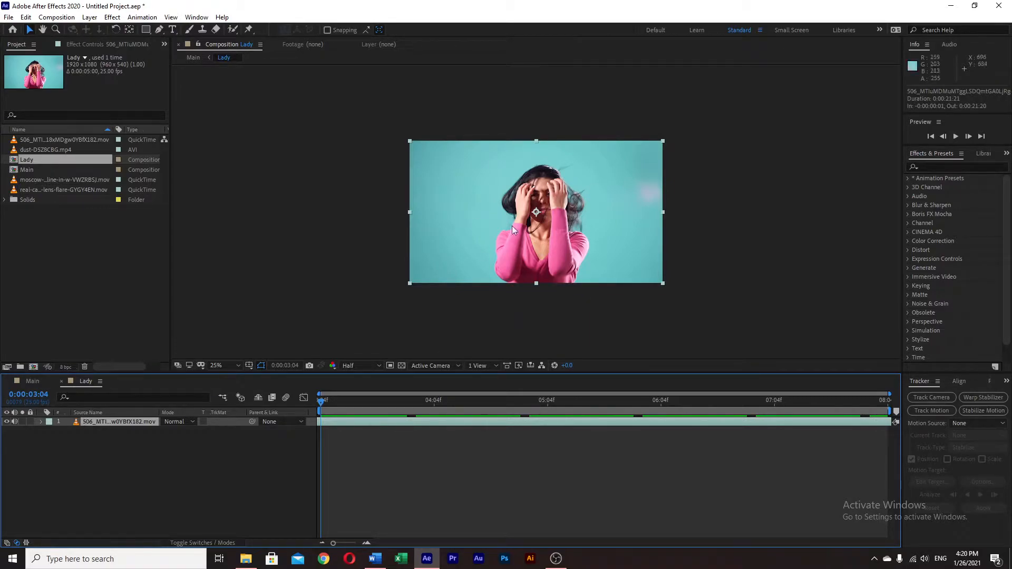
mouse_move(500, 152)
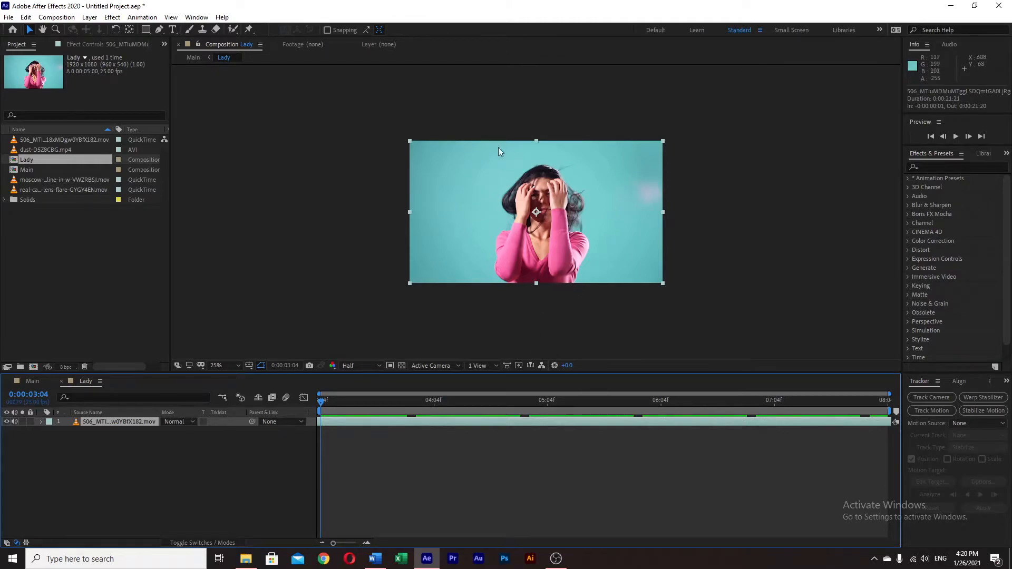
left_click(216, 365)
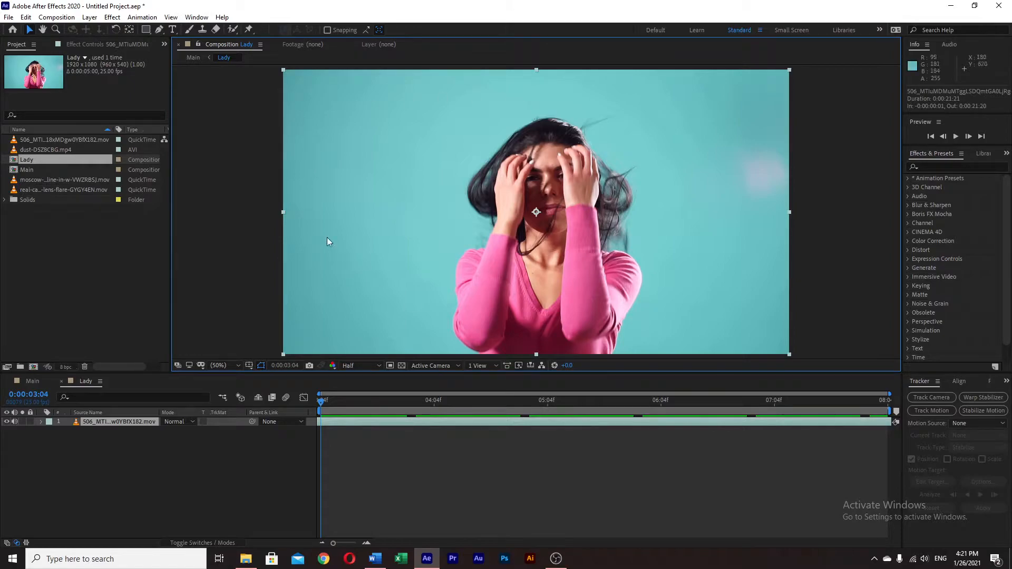
mouse_move(660, 213)
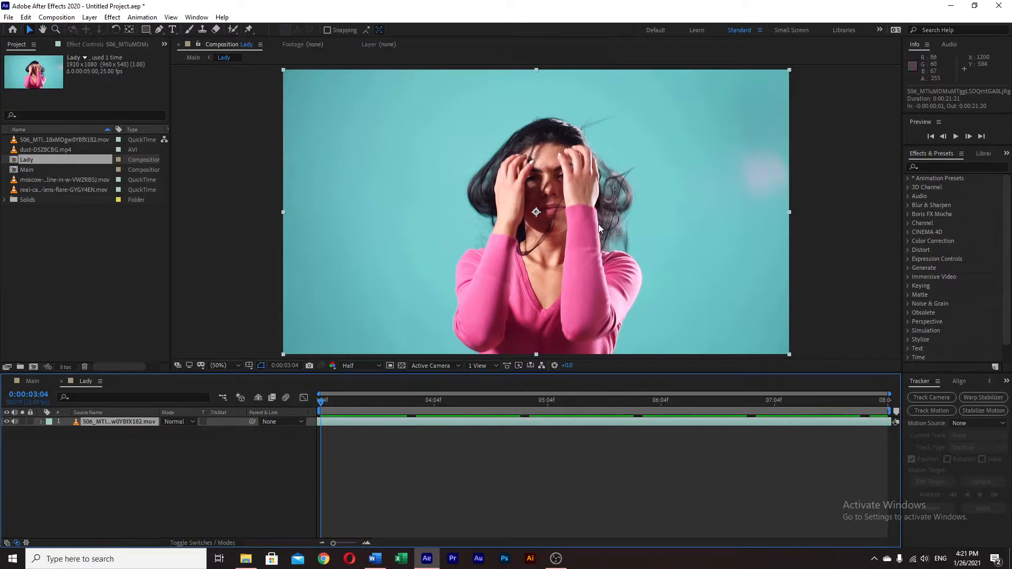
left_click(218, 365)
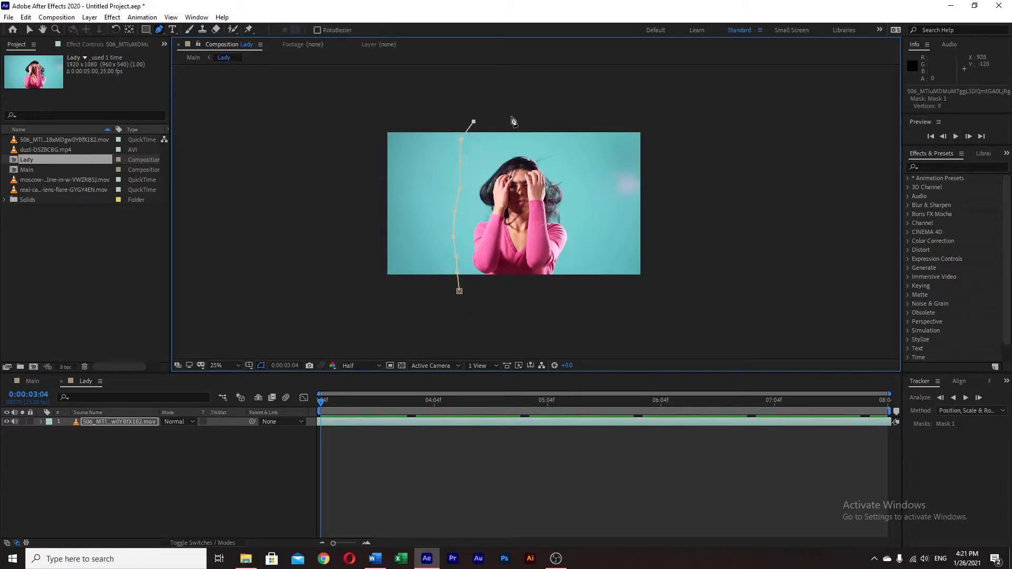
Step: Close the mask around the woman and search Effects & Presets for Keylight
left_click(585, 245)
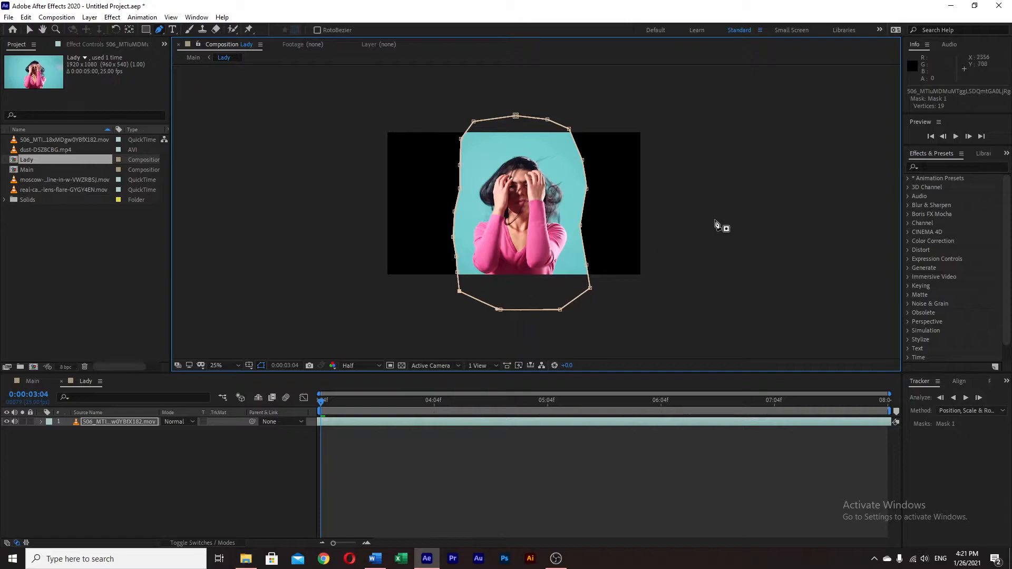
left_click(956, 168)
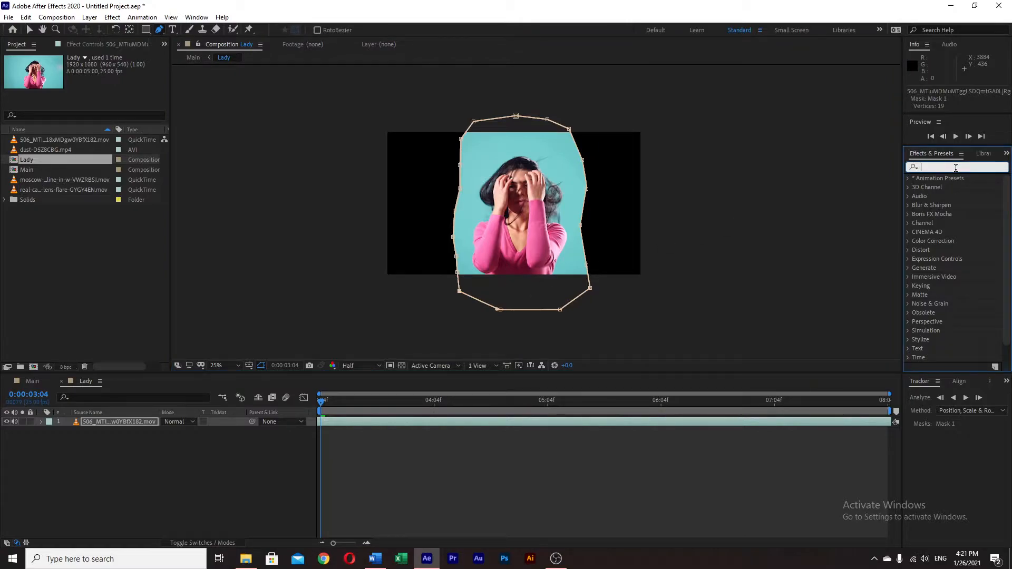
type("keylight")
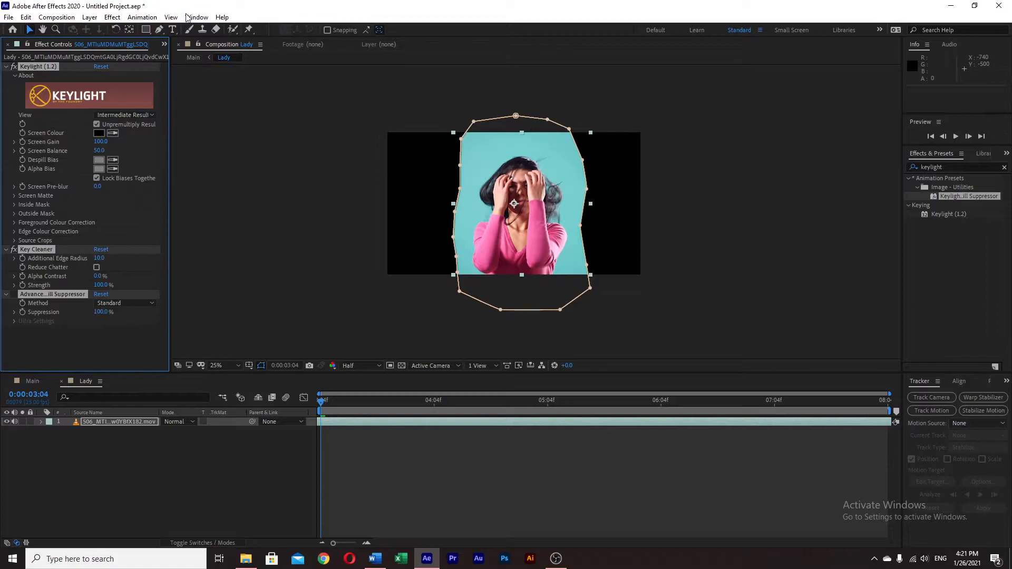
Step: Key the turquoise screen with Keylight at Screen Gain 110 and Screen Balance 45
left_click(196, 17)
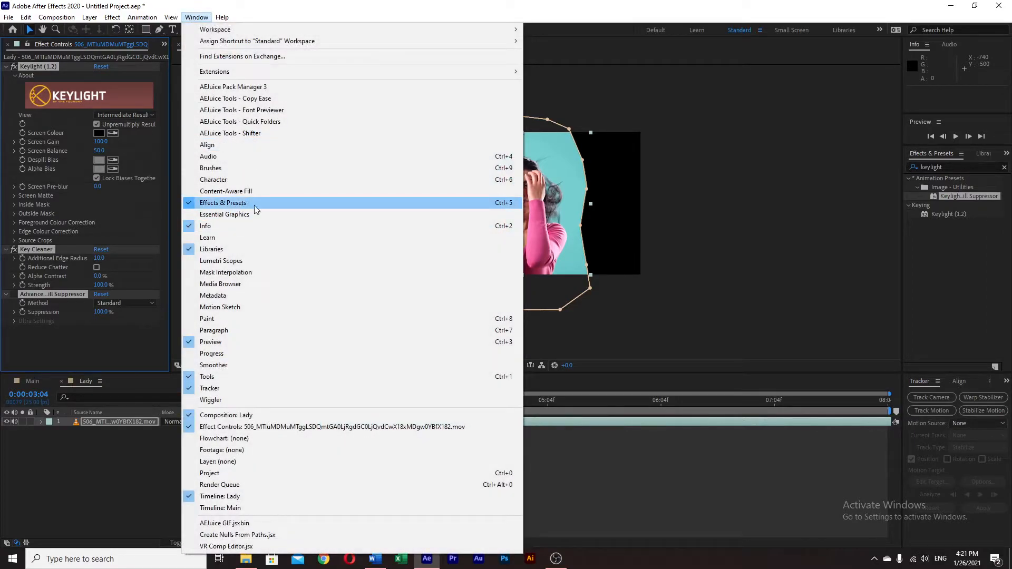
left_click(224, 202)
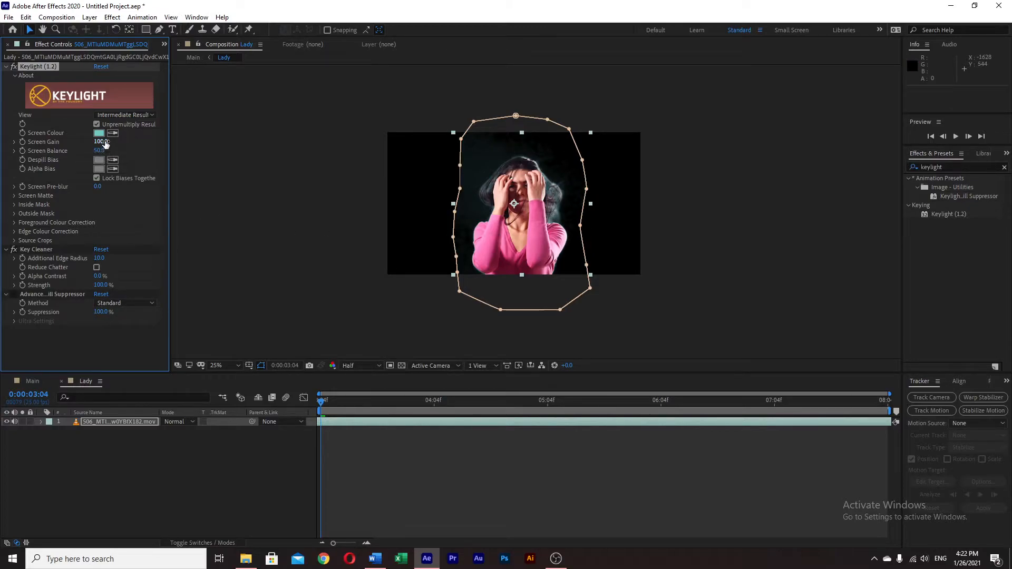
left_click_drag(101, 141, 112, 141)
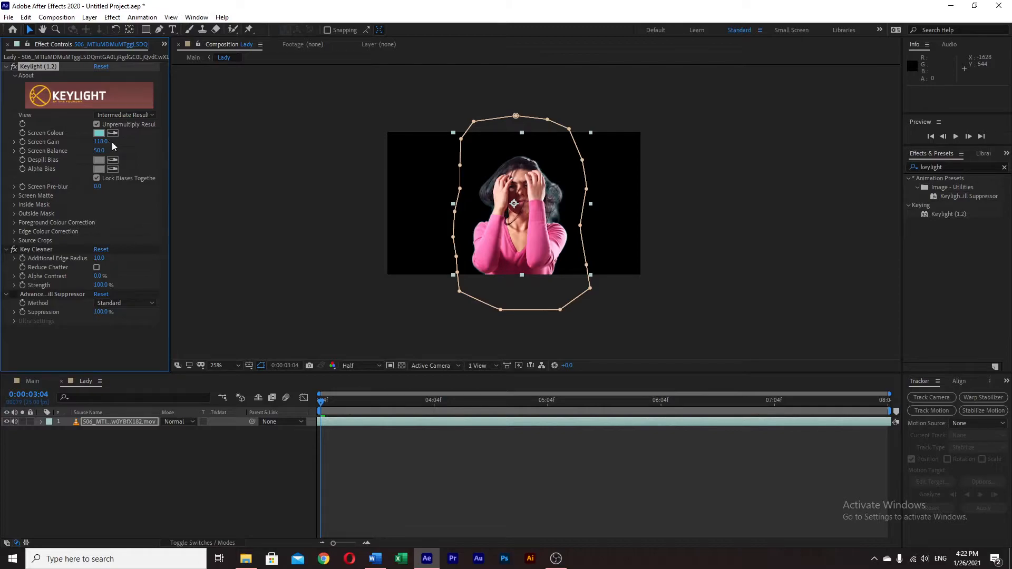
left_click_drag(99, 151, 106, 151)
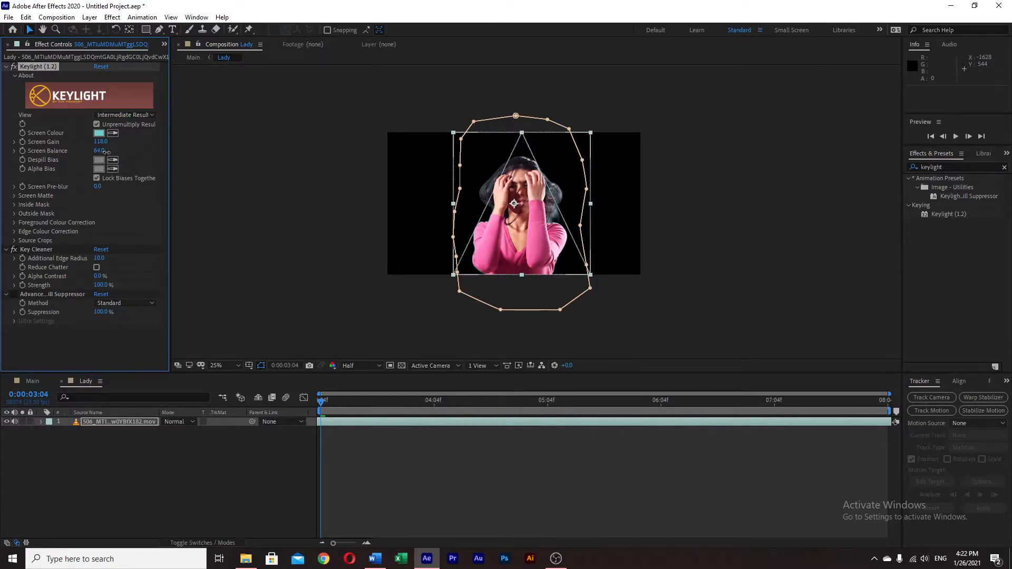
left_click_drag(100, 151, 100, 155)
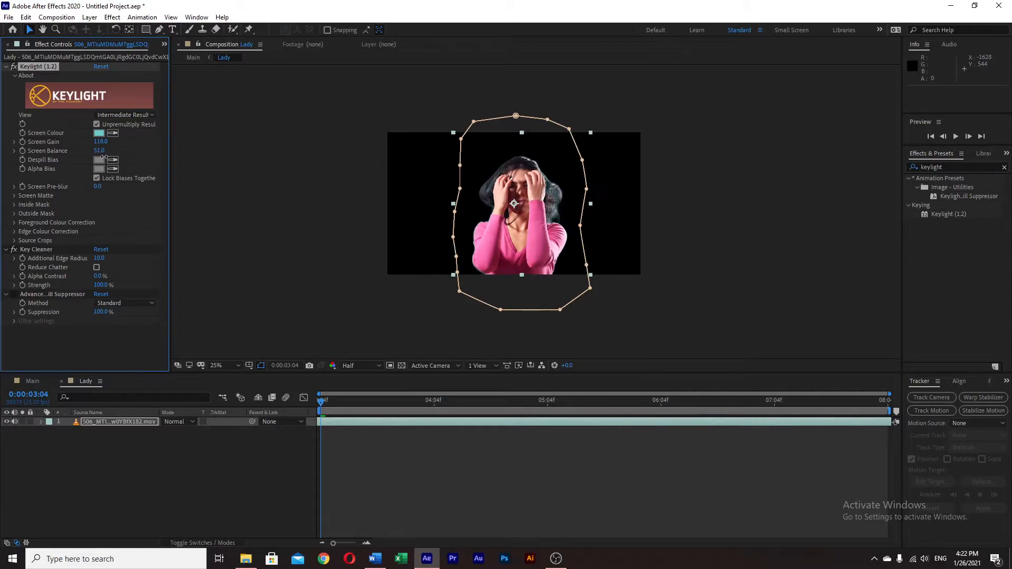
left_click_drag(99, 150, 90, 150)
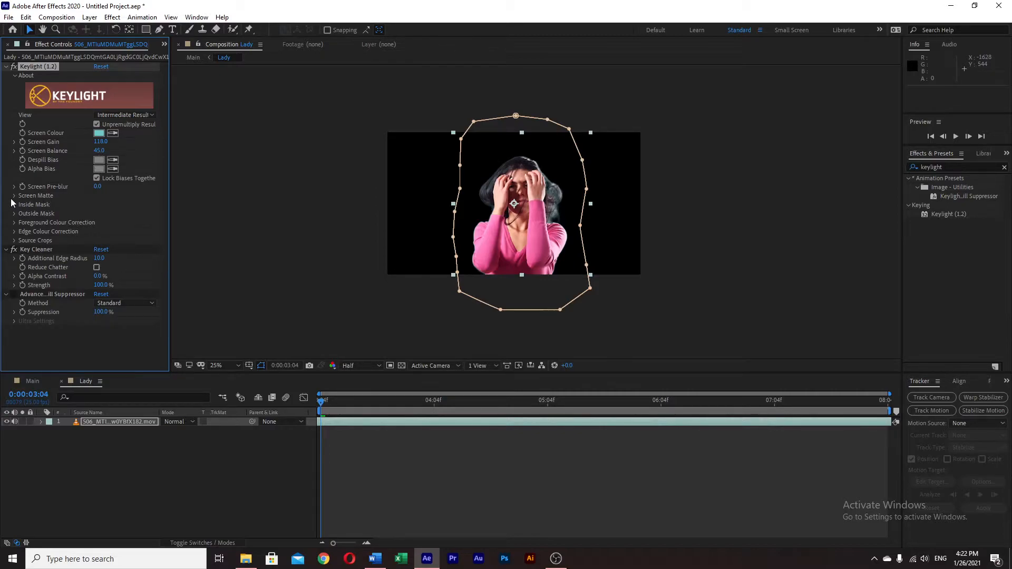
Step: Set Keylight's Screen Matte Clip Black to 89 and Clip White to 100
left_click(15, 195)
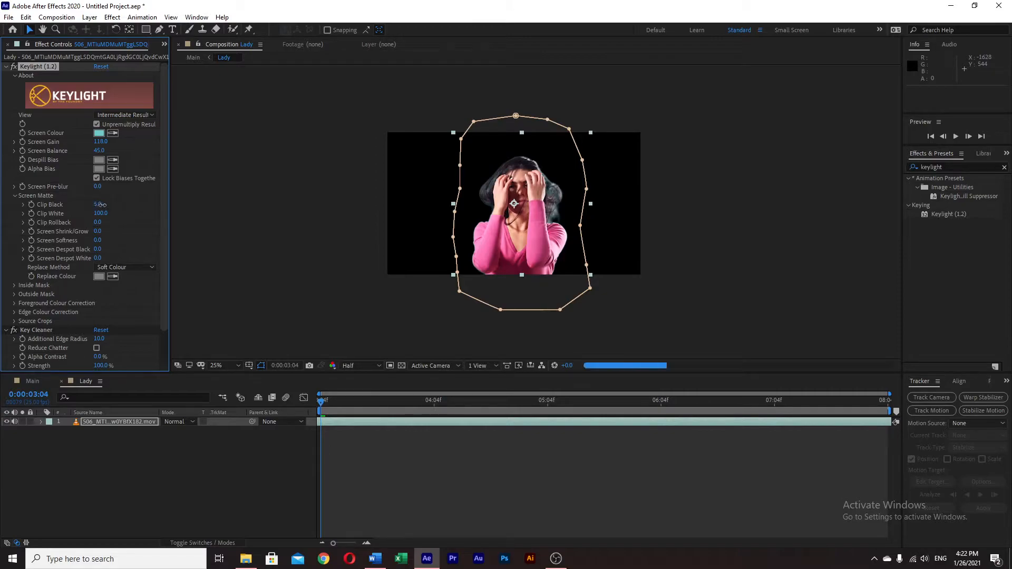
left_click_drag(98, 204, 104, 204)
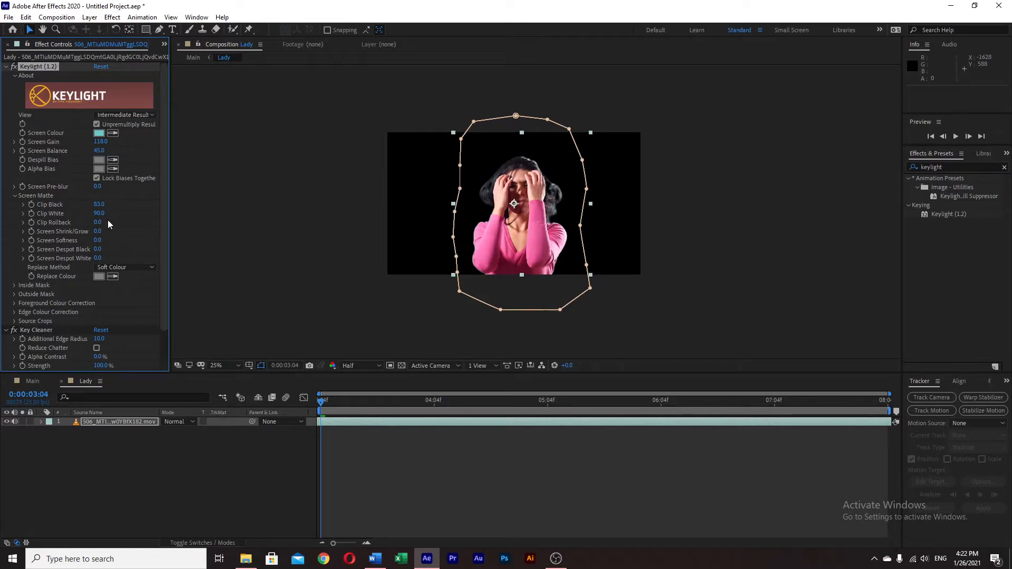
left_click_drag(99, 213, 99, 206)
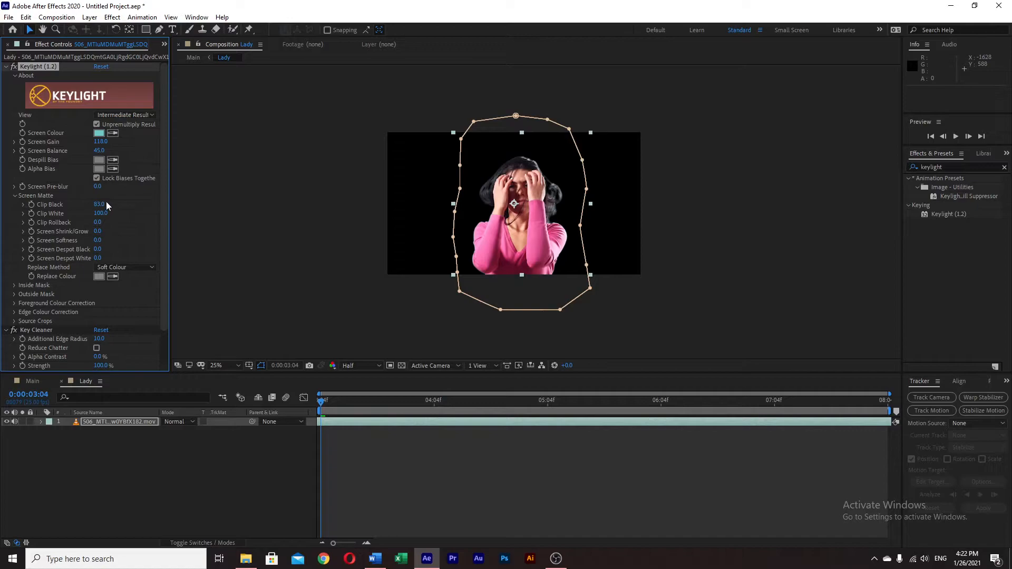
left_click_drag(99, 204, 103, 204)
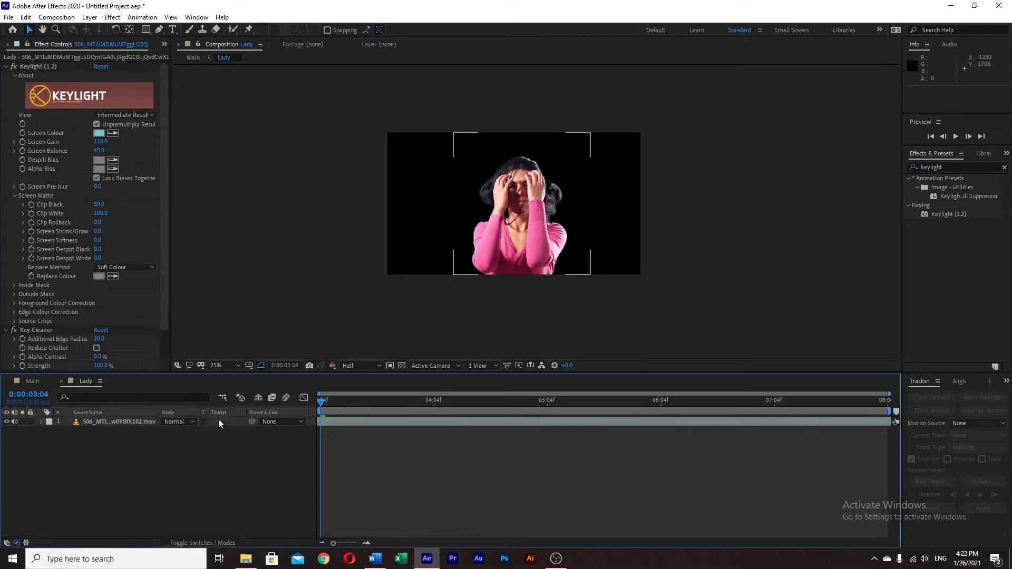
mouse_move(545, 216)
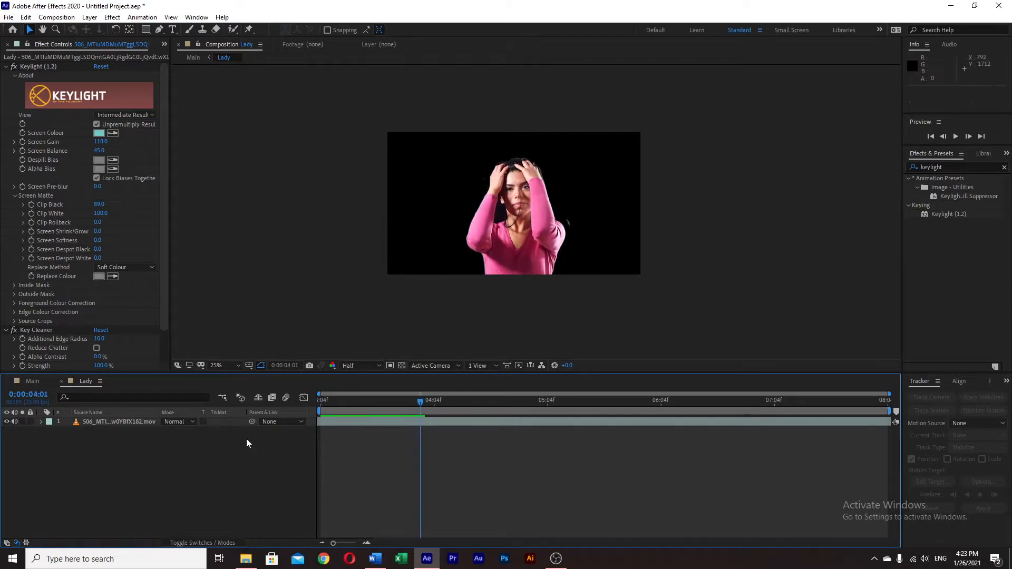
Step: Apply Tint to the Lady layer in Main and return to frame 0
left_click(117, 421)
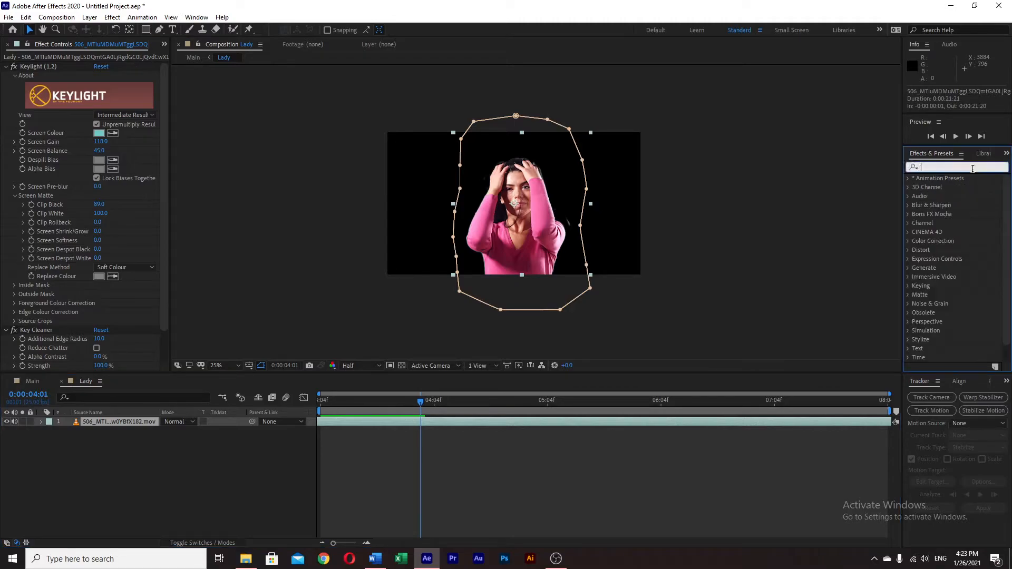
type("tint")
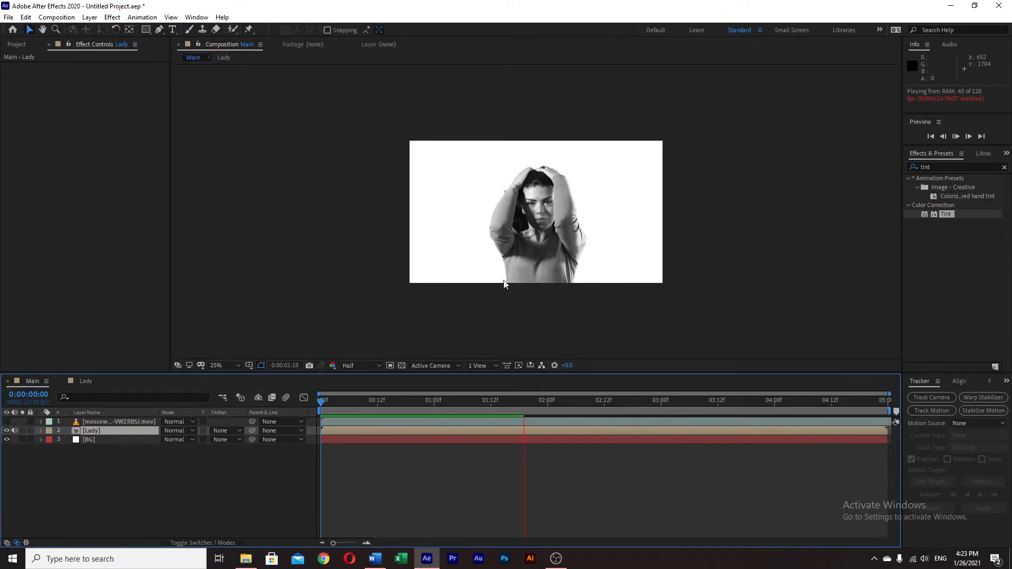
left_click(91, 430)
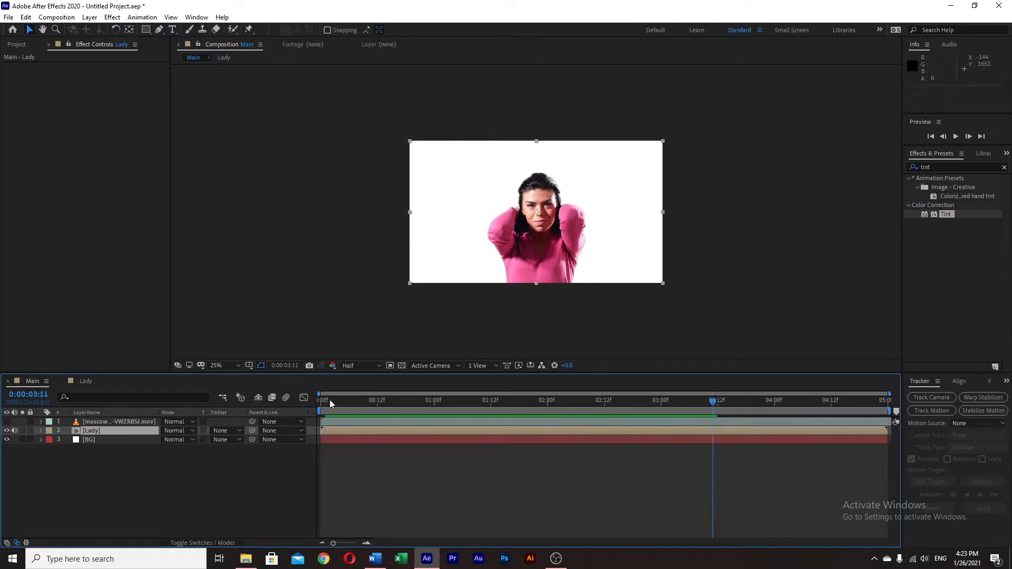
left_click(320, 401)
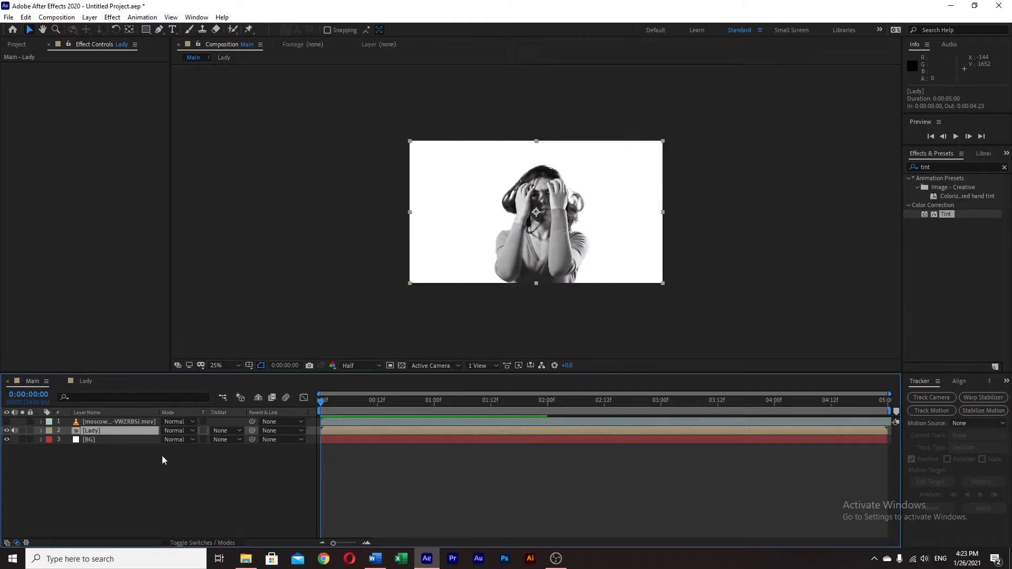
Step: Show the Moscow skyline layer and pre-compose it as City Matte
left_click(115, 422)
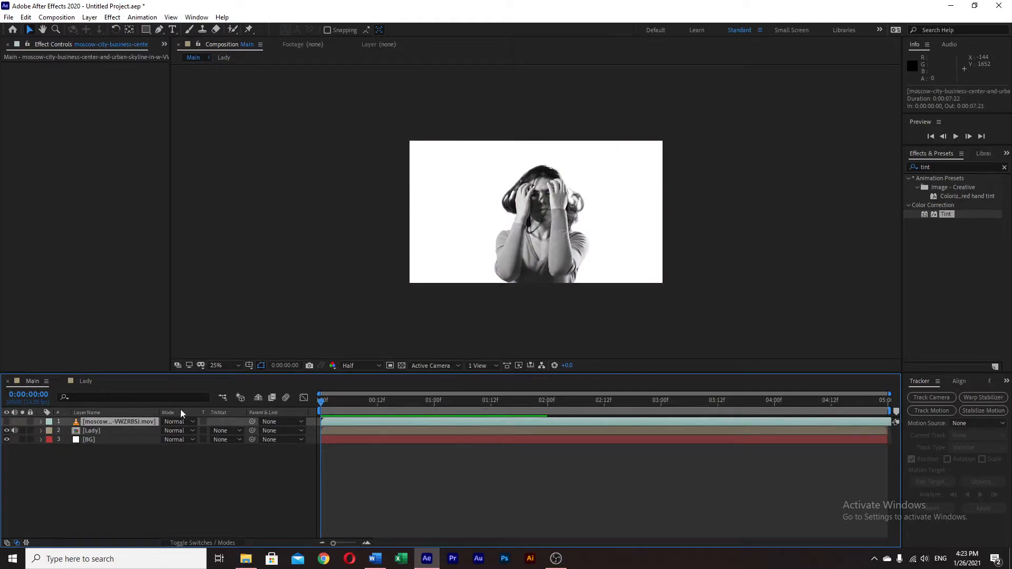
left_click(7, 430)
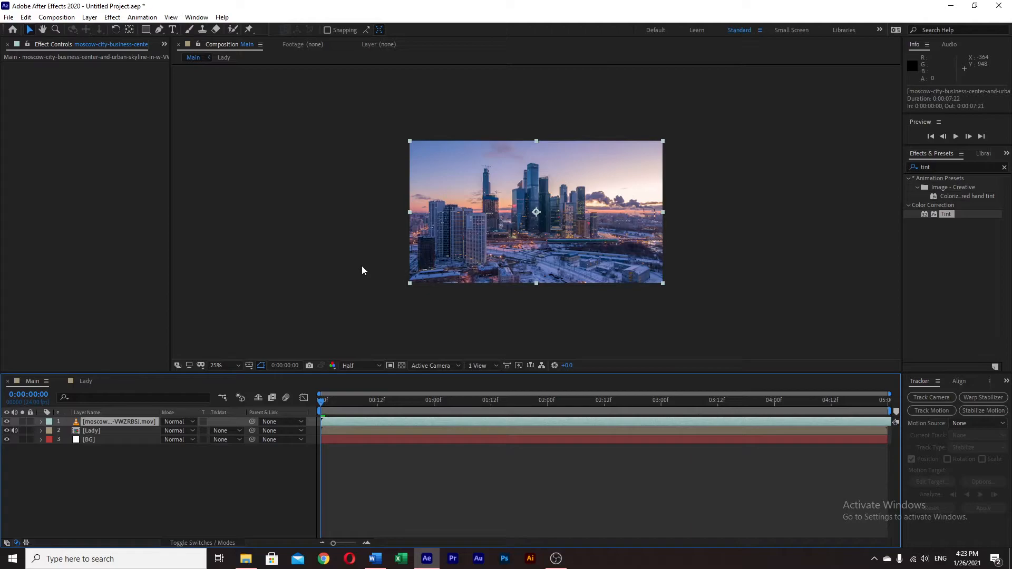
key("ctrl+shift+c")
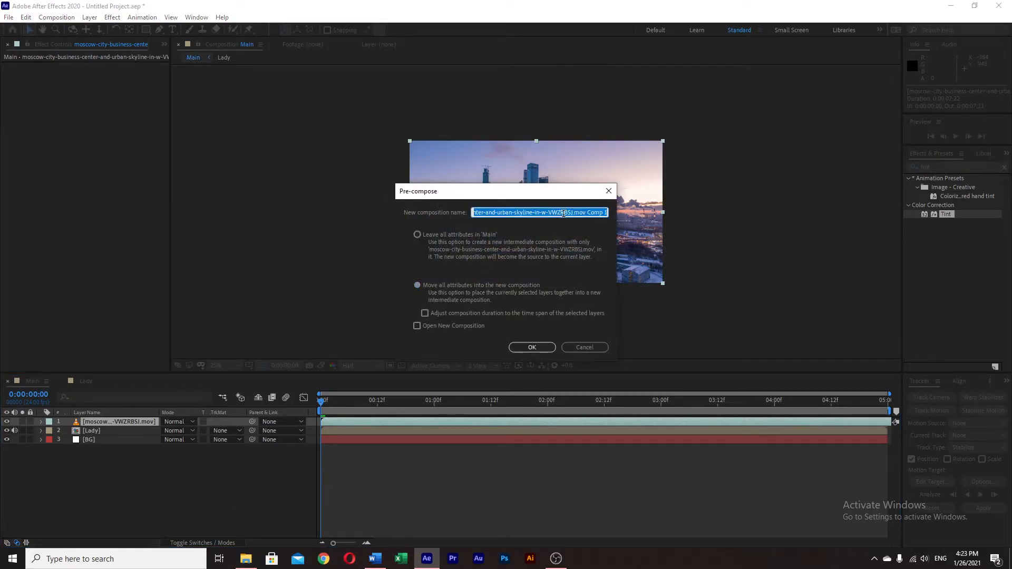
type("Citi")
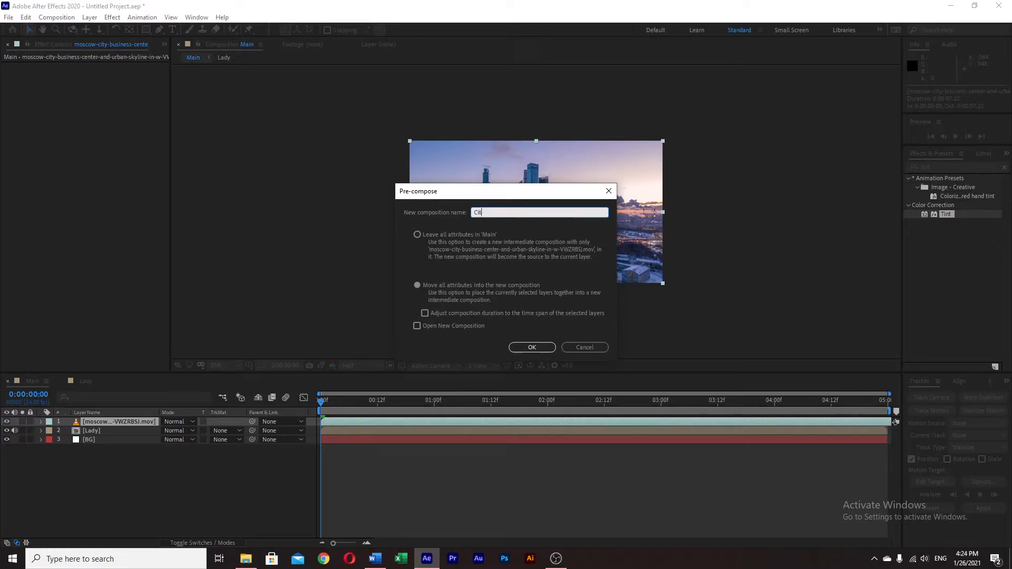
left_click(531, 348)
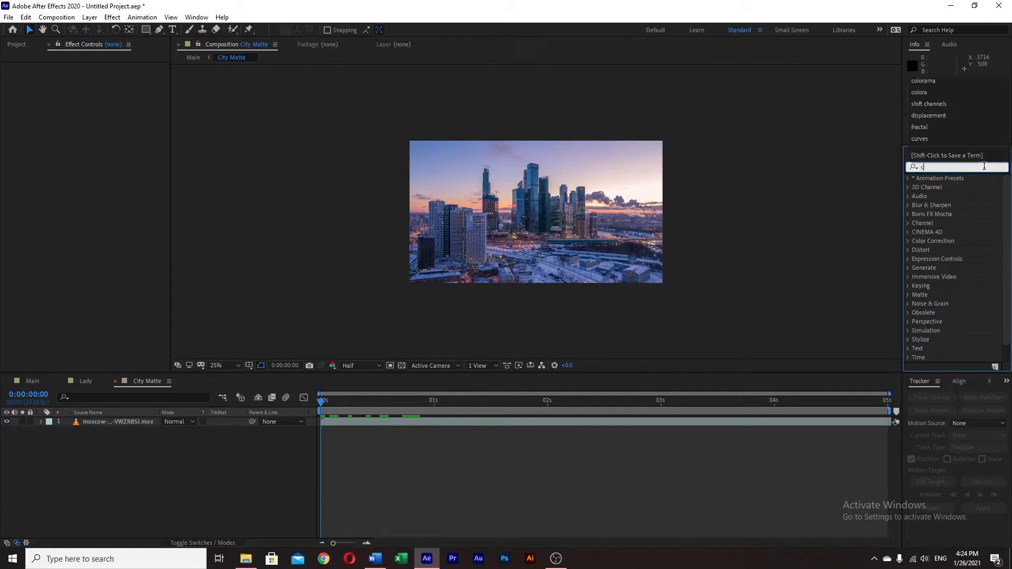
Step: Apply Colorama to the skyline clip and set Output Cycle's preset palette to Ramp Grey
type("olorama")
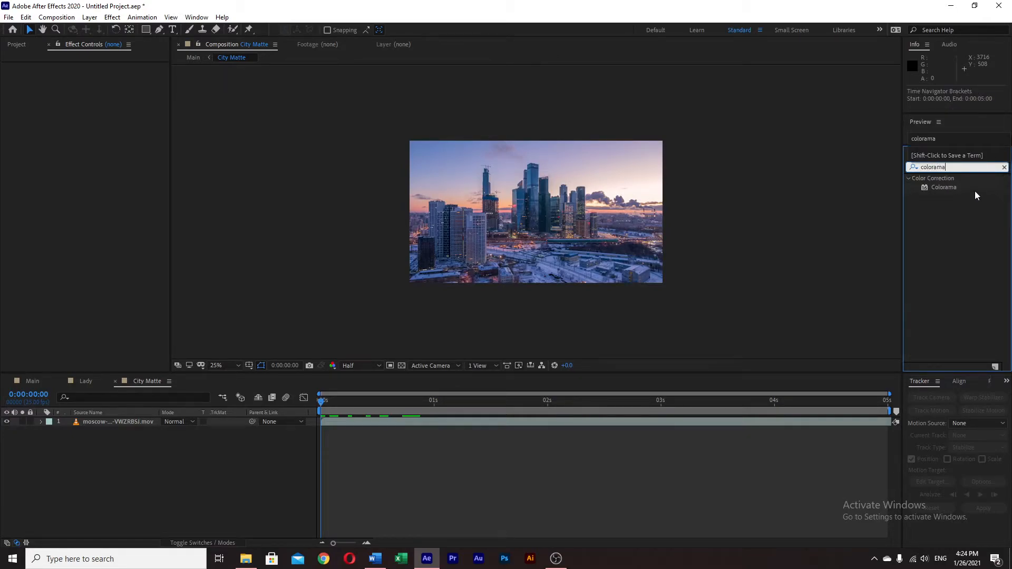
double_click(943, 188)
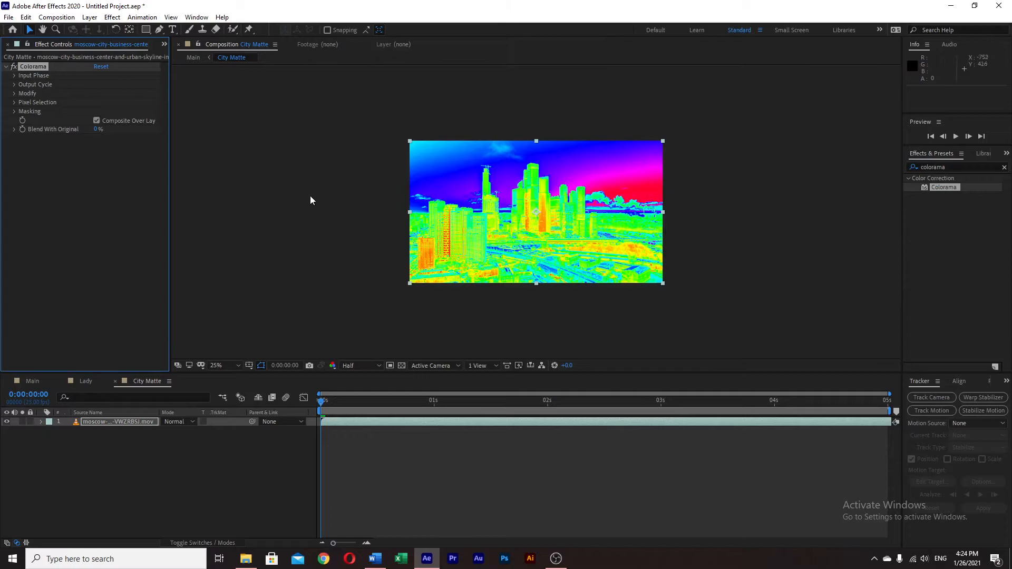
mouse_move(600, 253)
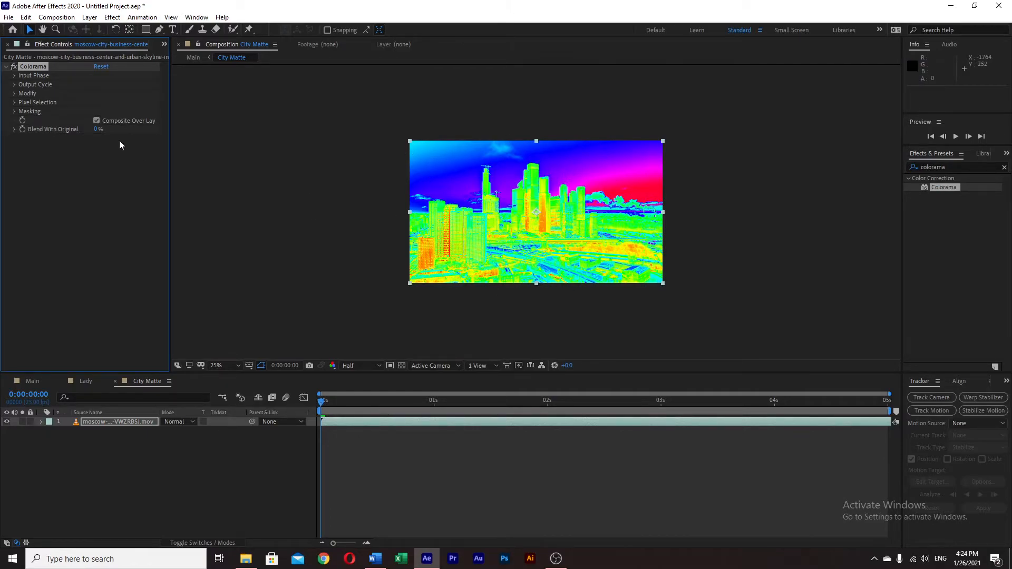
left_click(13, 85)
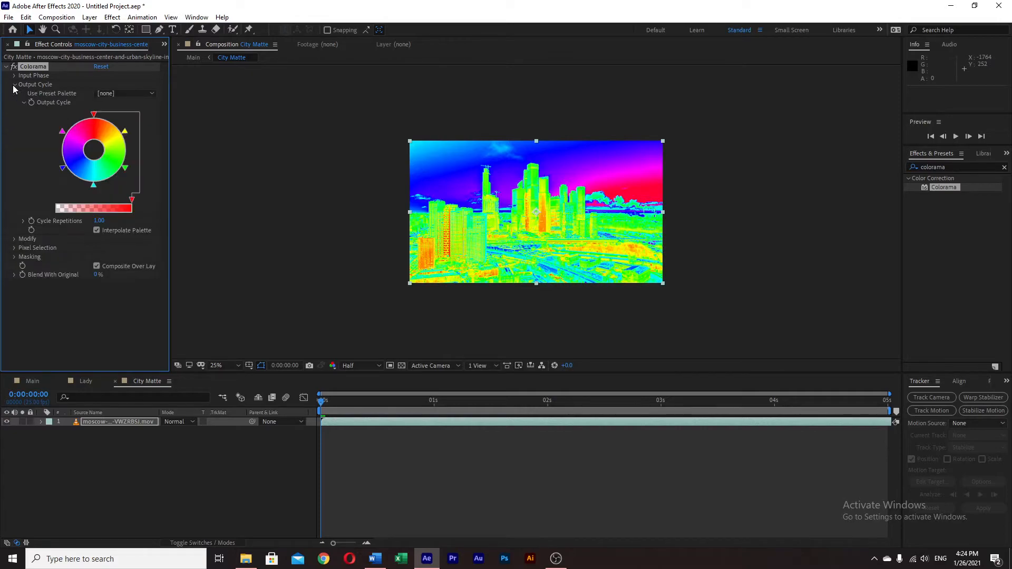
left_click(123, 93)
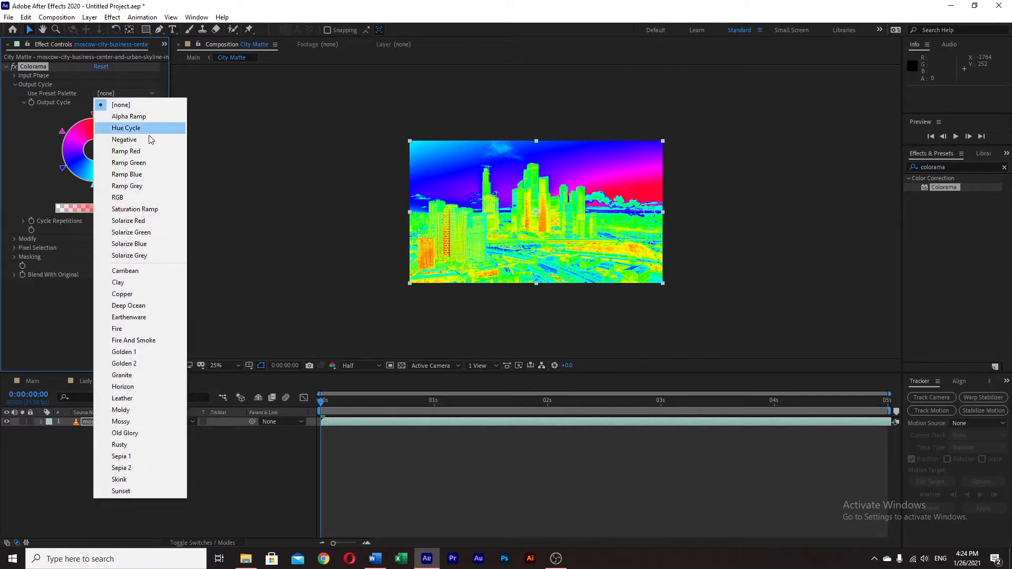
left_click(127, 186)
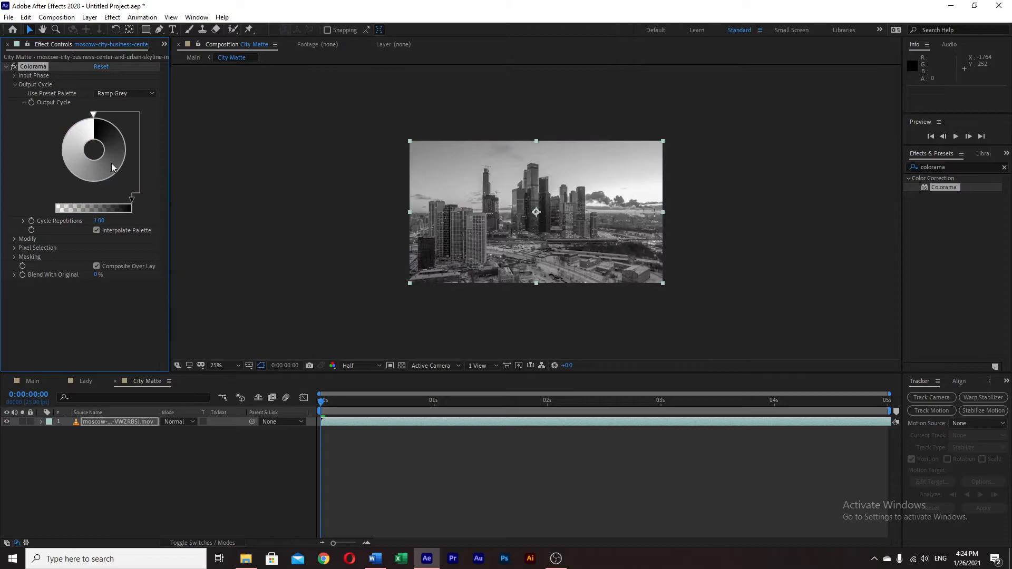
mouse_move(659, 225)
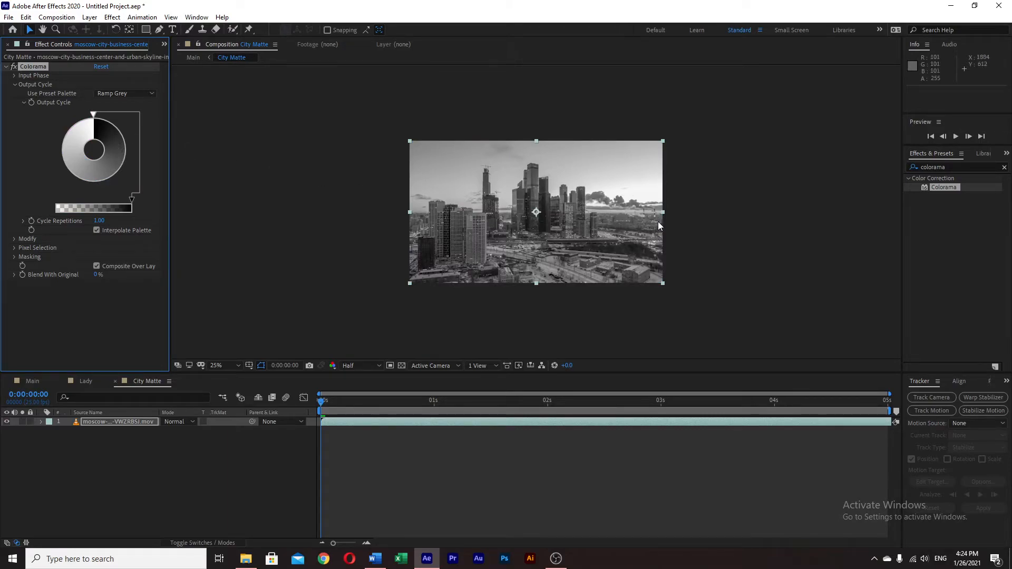
mouse_move(125, 126)
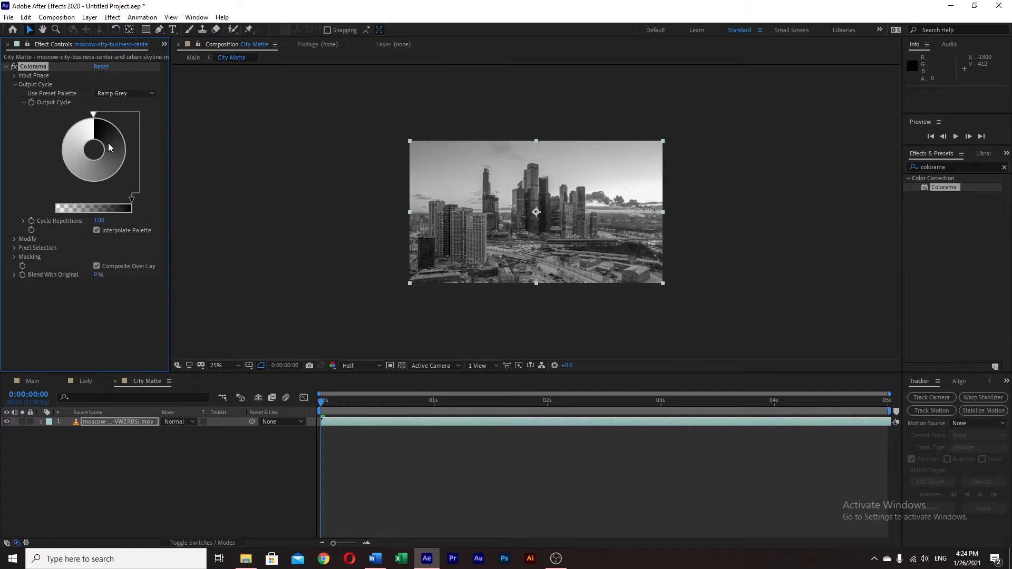
mouse_move(104, 149)
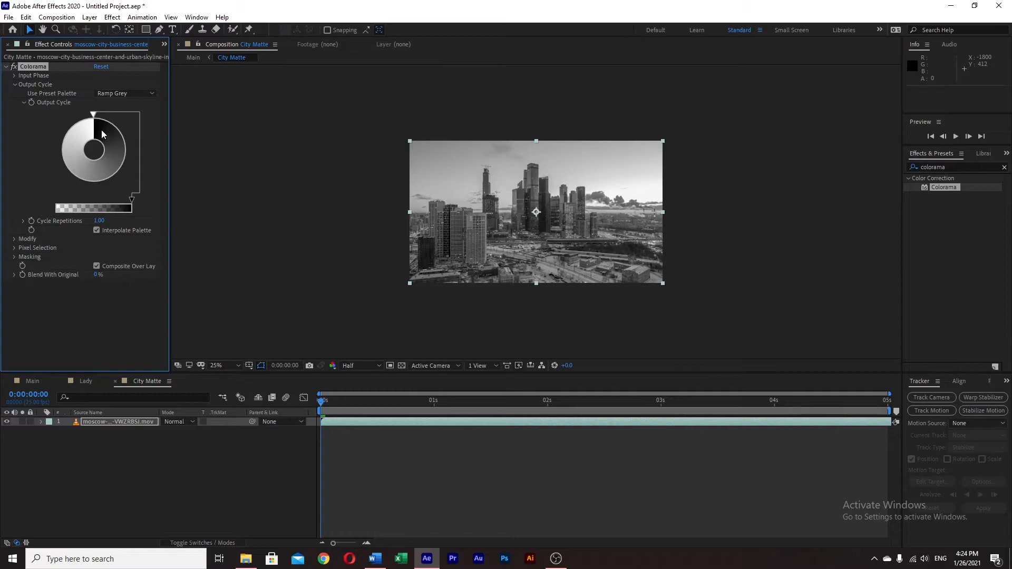
mouse_move(71, 146)
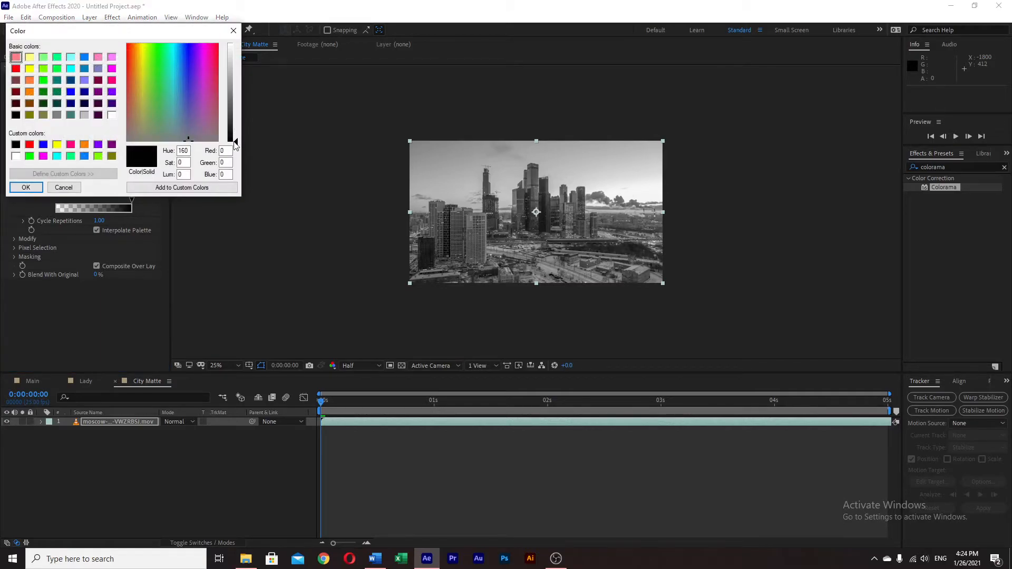
Step: Set the Output Cycle stops to black and white and shift them for stark skyline contrast
left_click(26, 188)
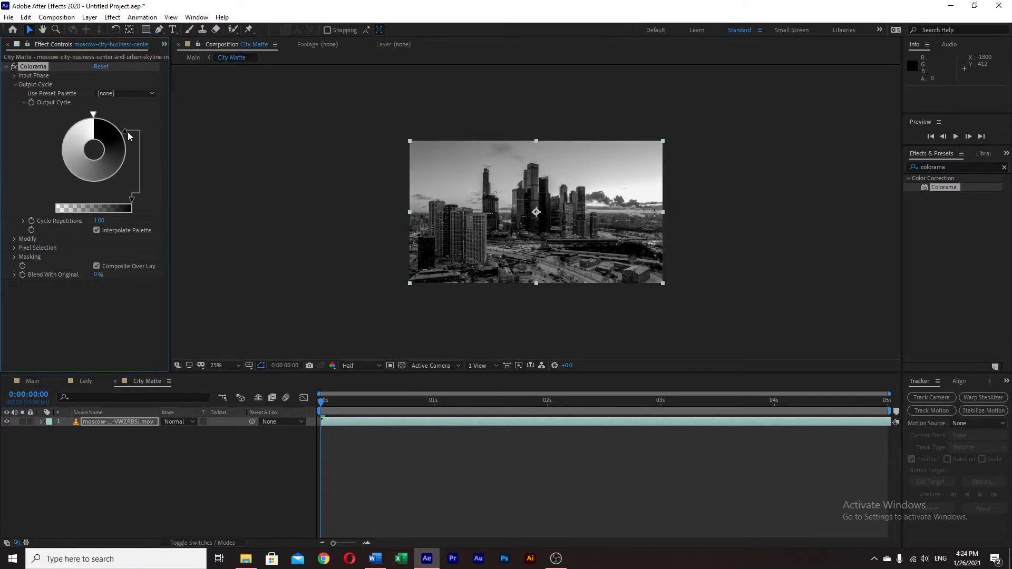
left_click_drag(127, 133, 142, 158)
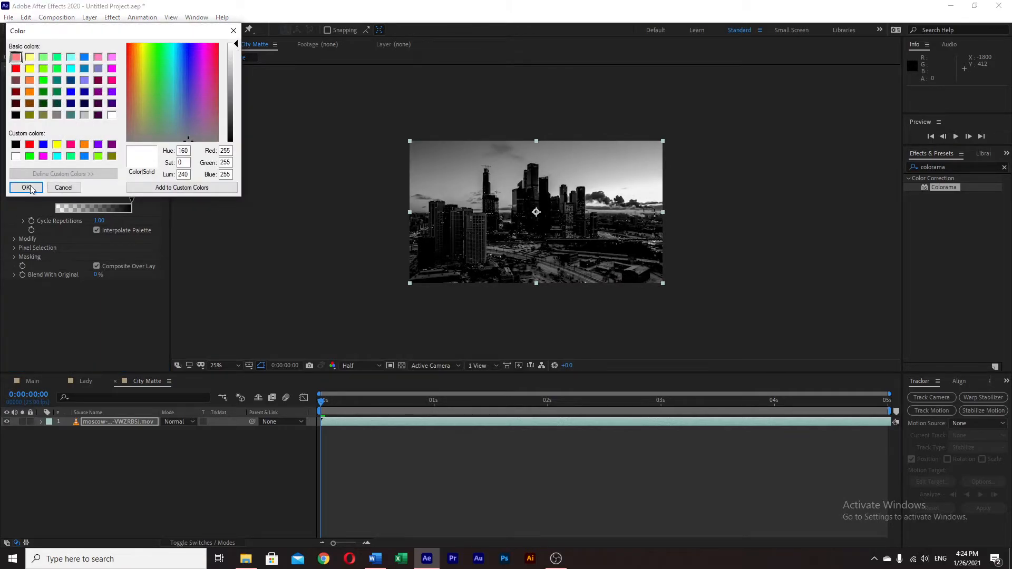
left_click(26, 187)
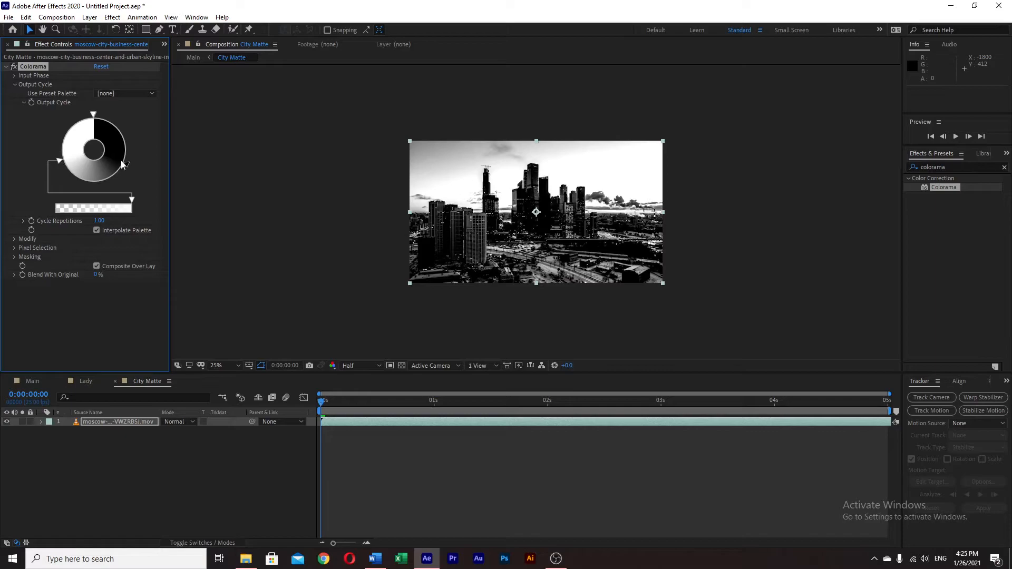
left_click_drag(122, 161, 131, 158)
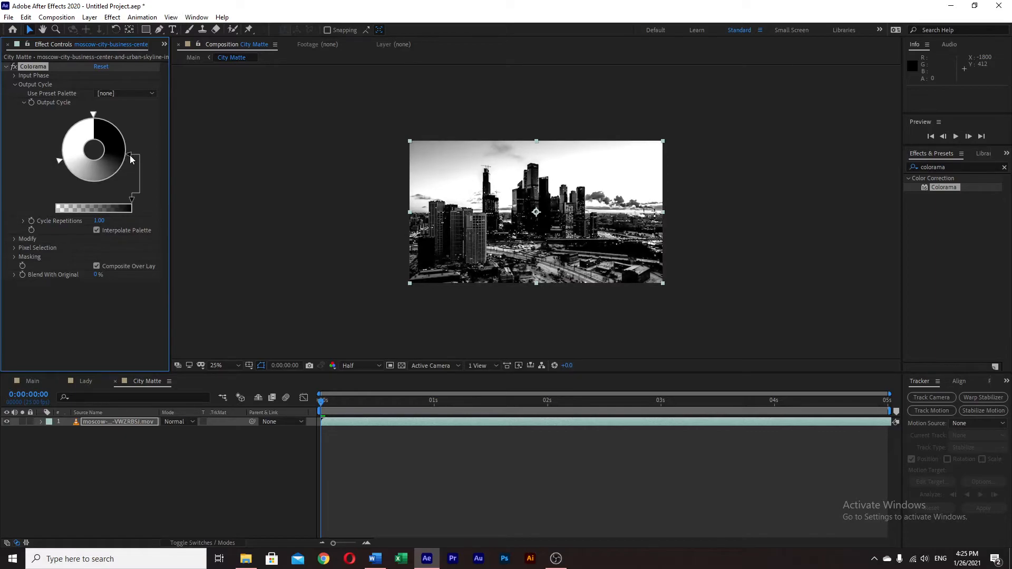
mouse_move(69, 171)
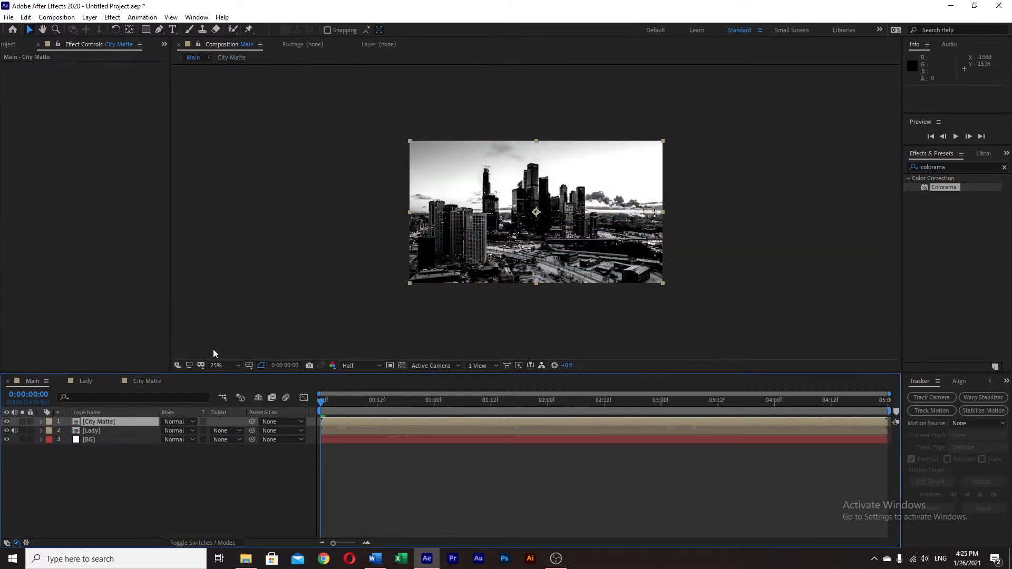
Step: View the Main comp at 50% magnification and bring up City Matte's blending modes
left_click(215, 365)
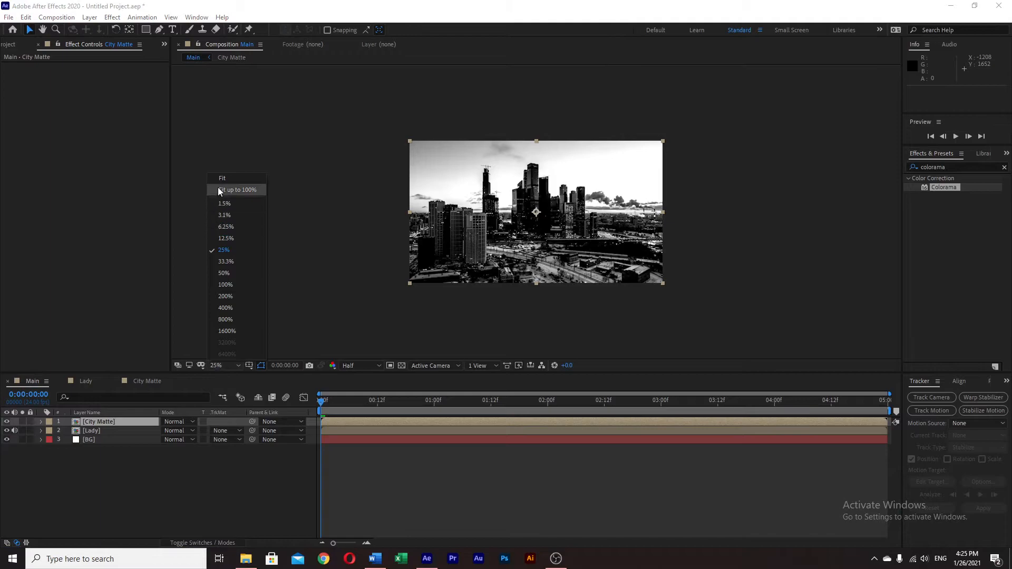
left_click(224, 272)
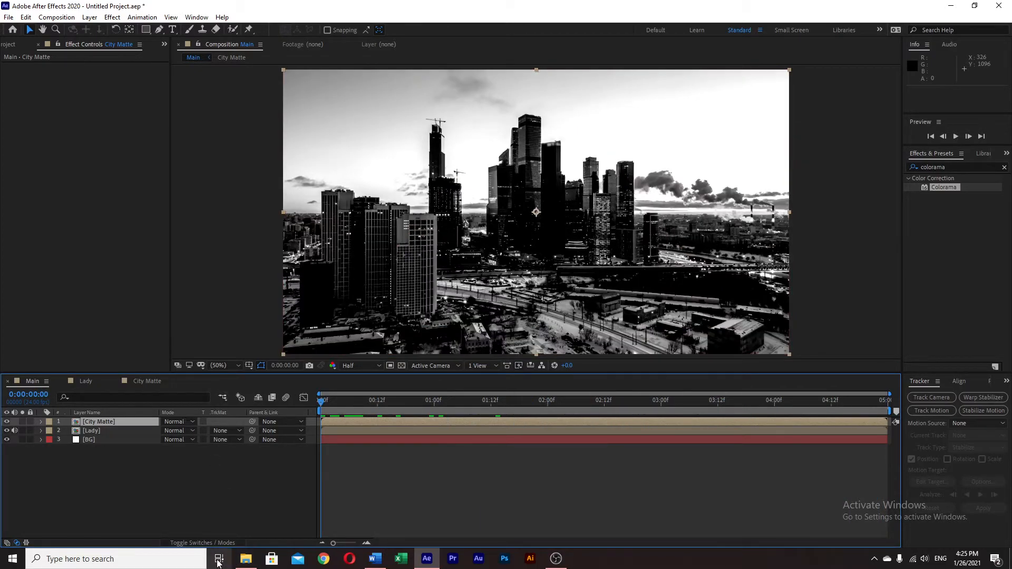
left_click(177, 421)
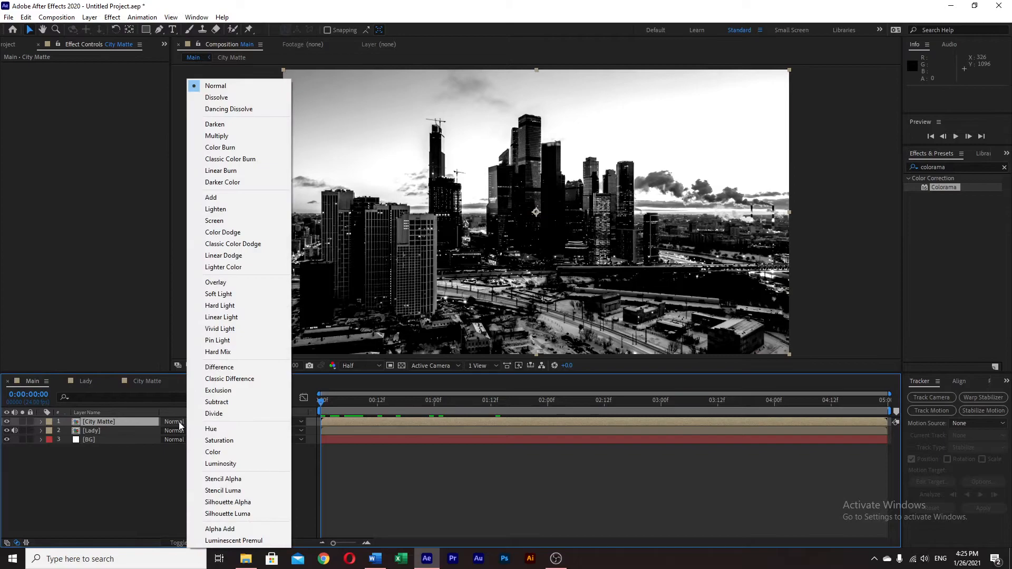
mouse_move(168, 382)
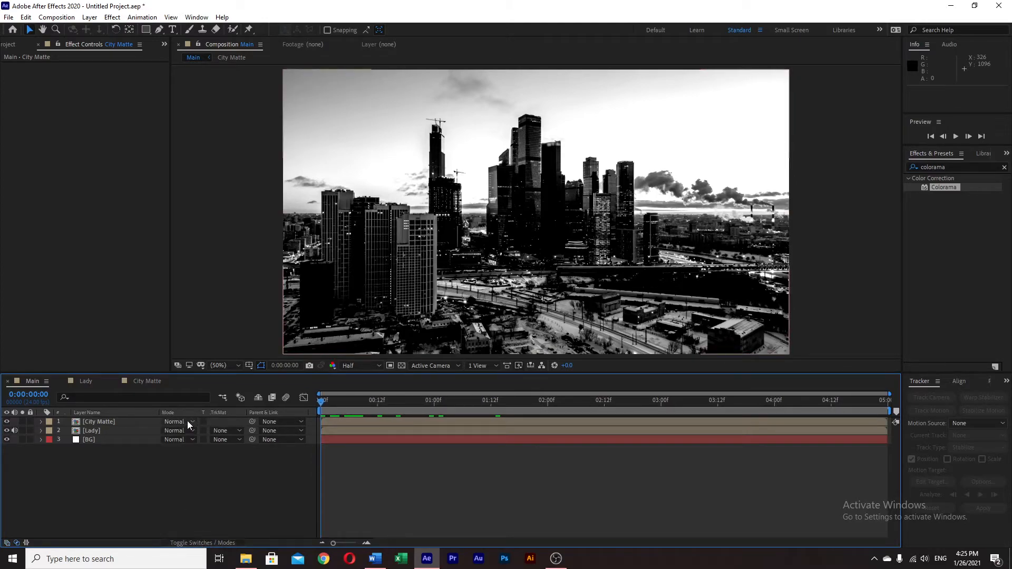
left_click(179, 422)
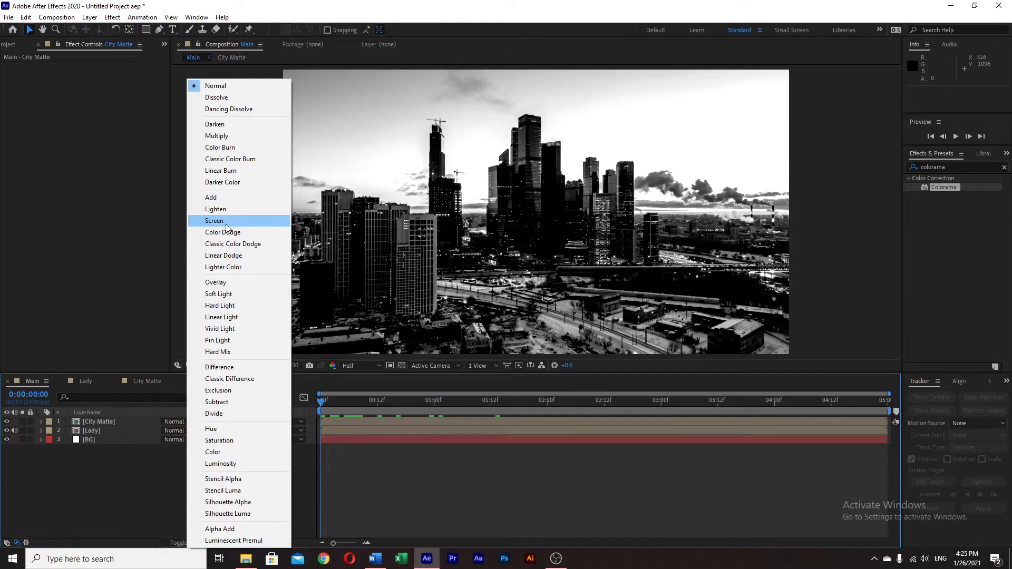
Step: Set City Matte to Screen, scale Lady to 119% and City Matte to 123%, then preview
left_click(214, 220)
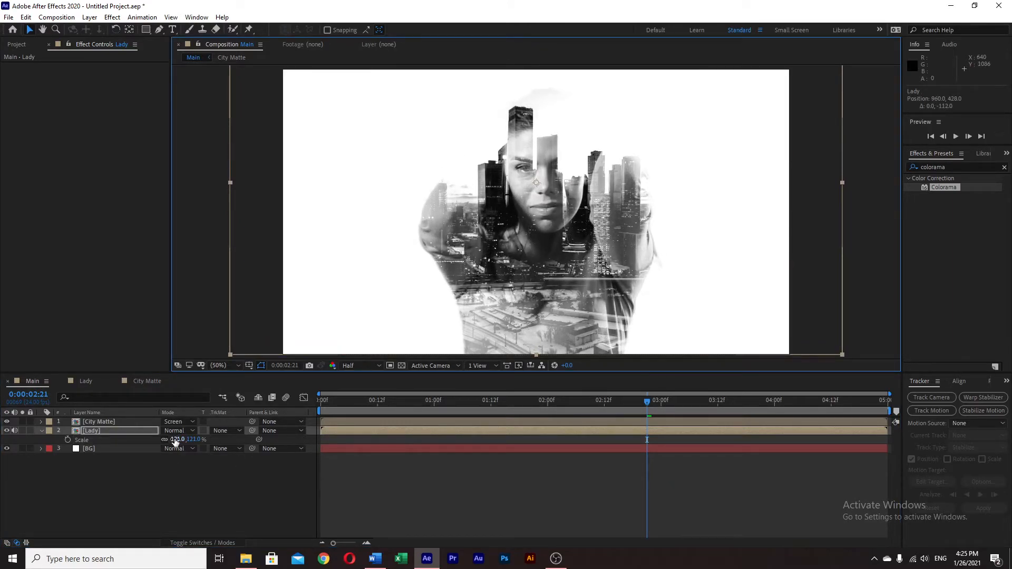
left_click_drag(180, 439, 174, 439)
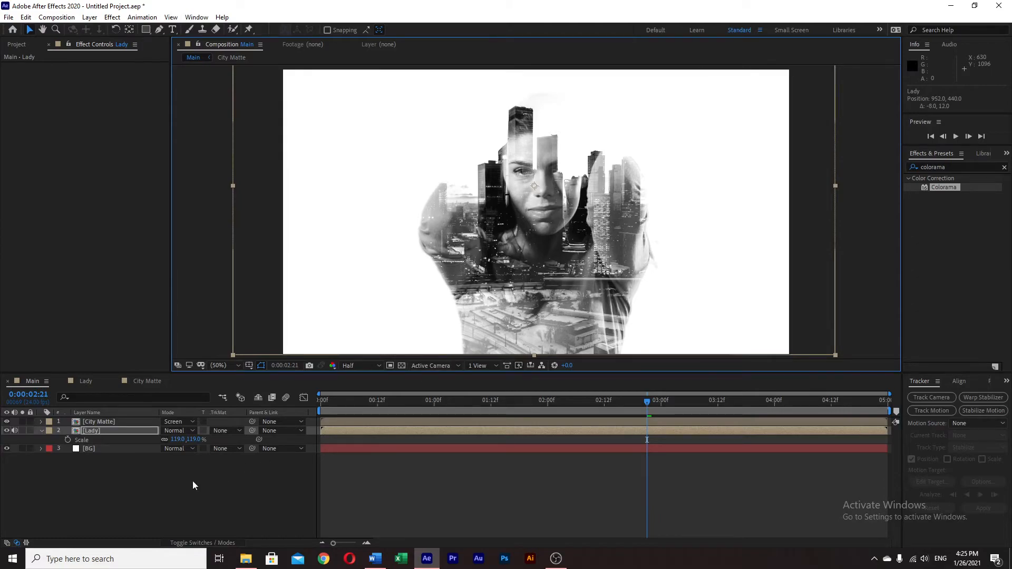
left_click(98, 421)
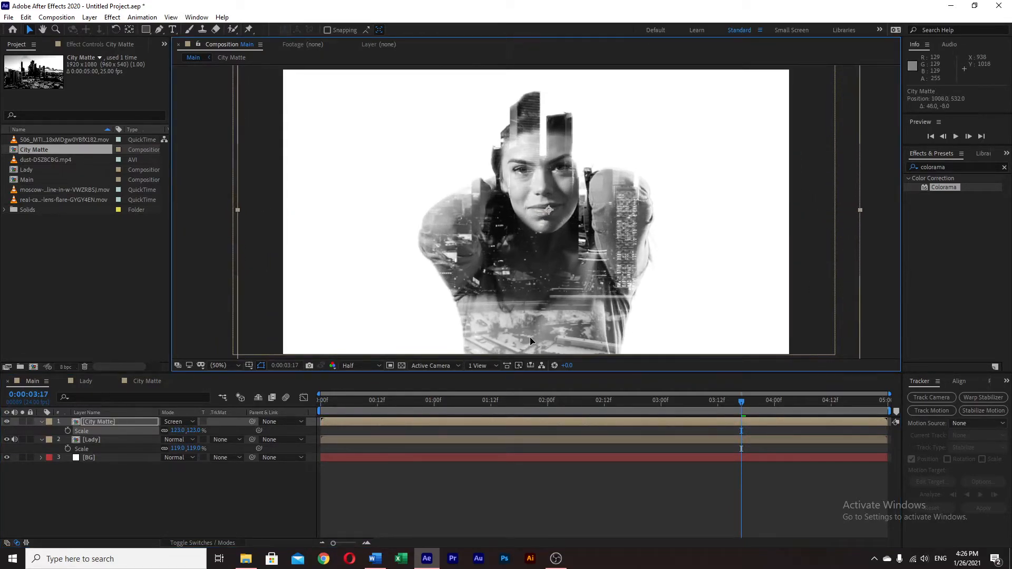
key("Space")
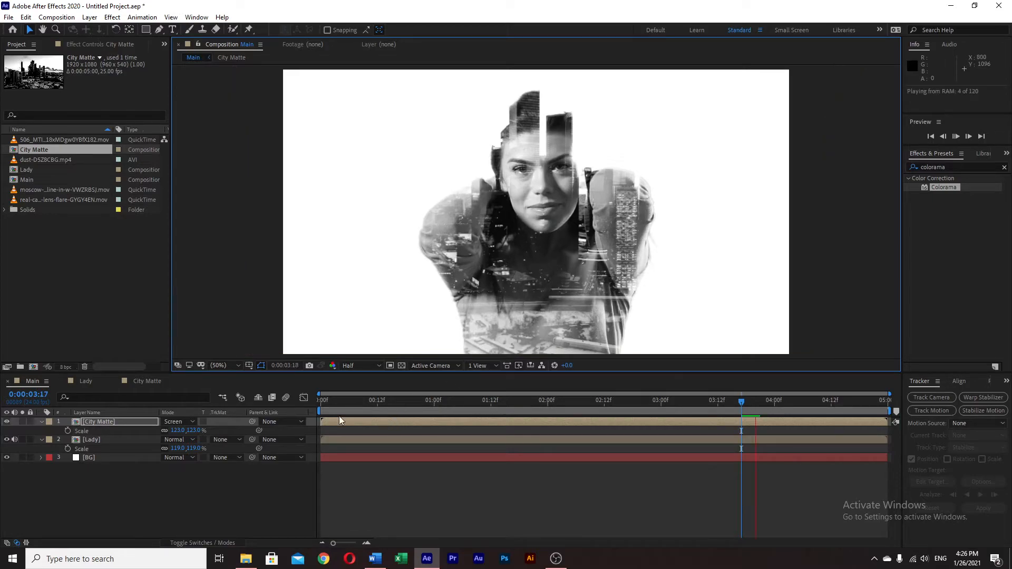
left_click(968, 136)
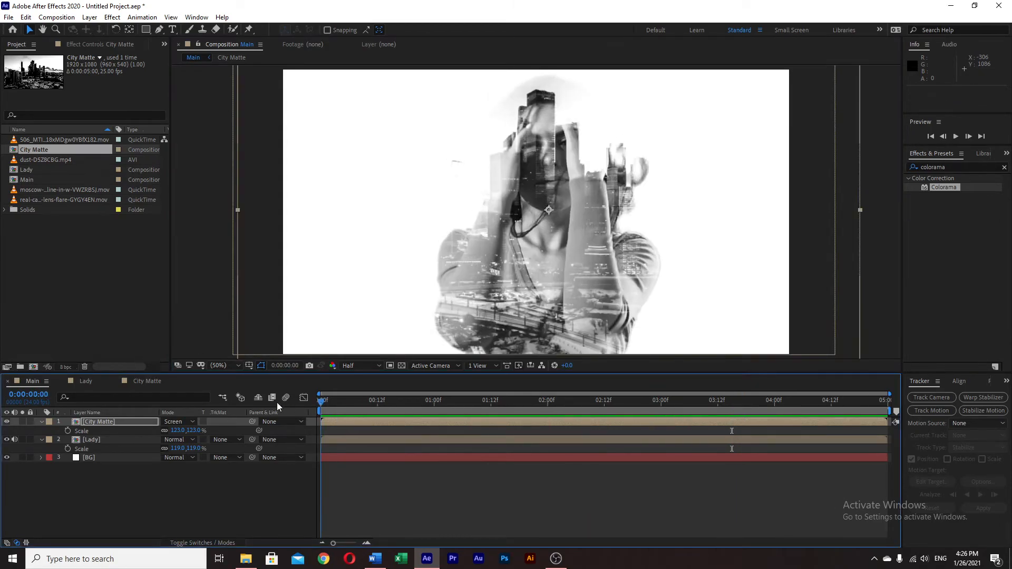
Step: Place the dust particle and lens flare clips in Main with Add blending and preview them
left_click(45, 159)
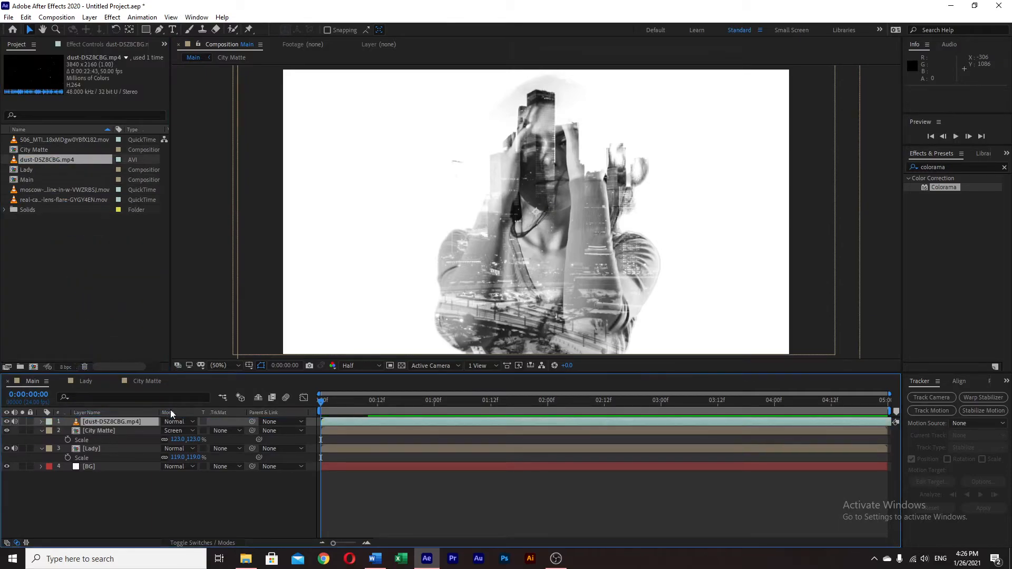
left_click(723, 400)
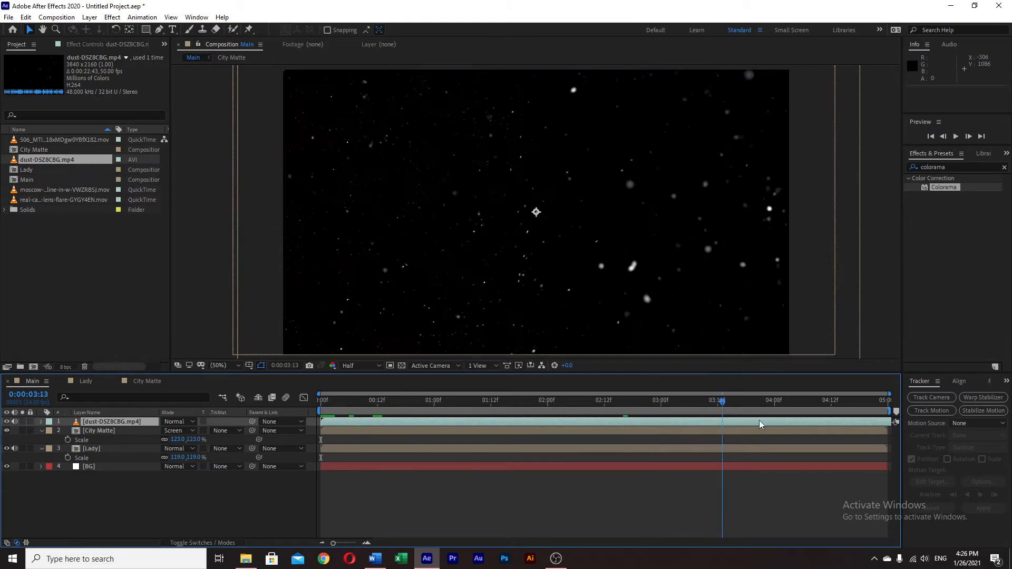
left_click(321, 411)
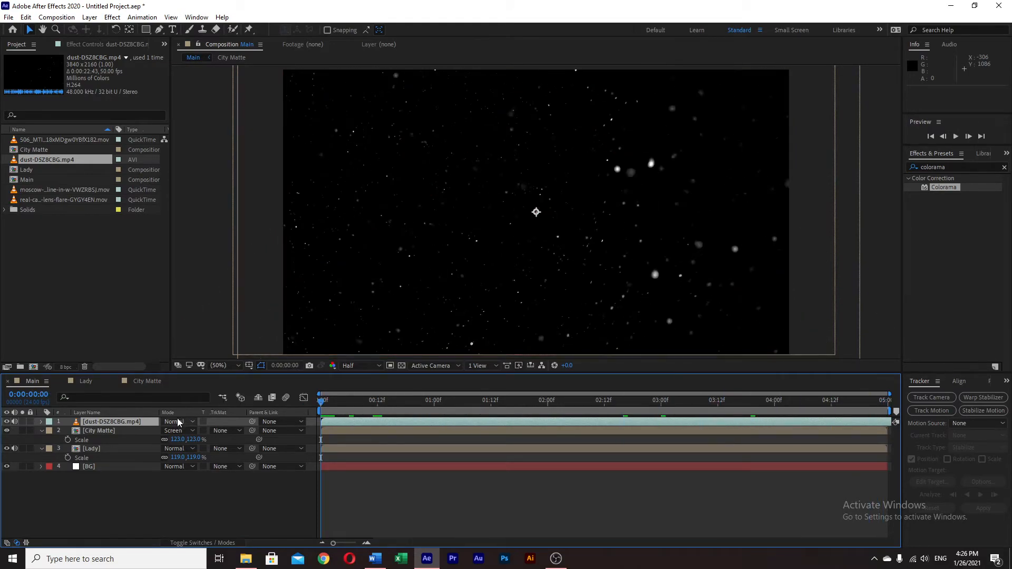
left_click(175, 422)
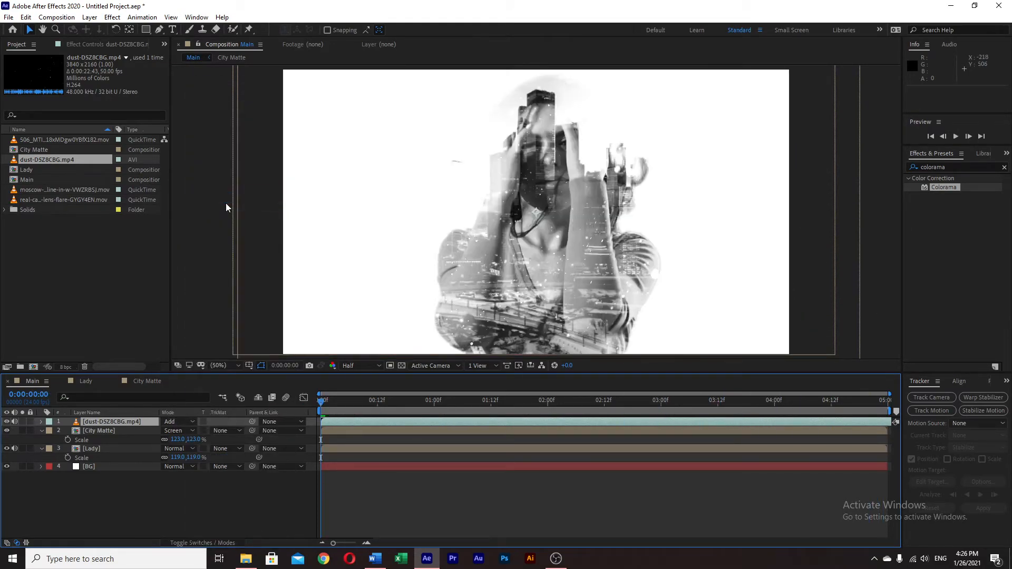
key("Space")
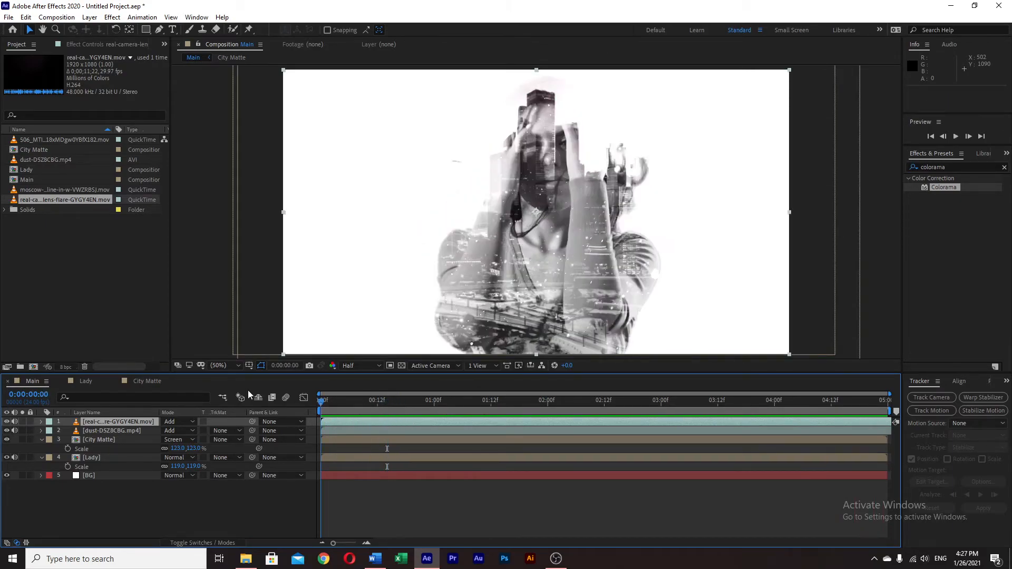
key("Space")
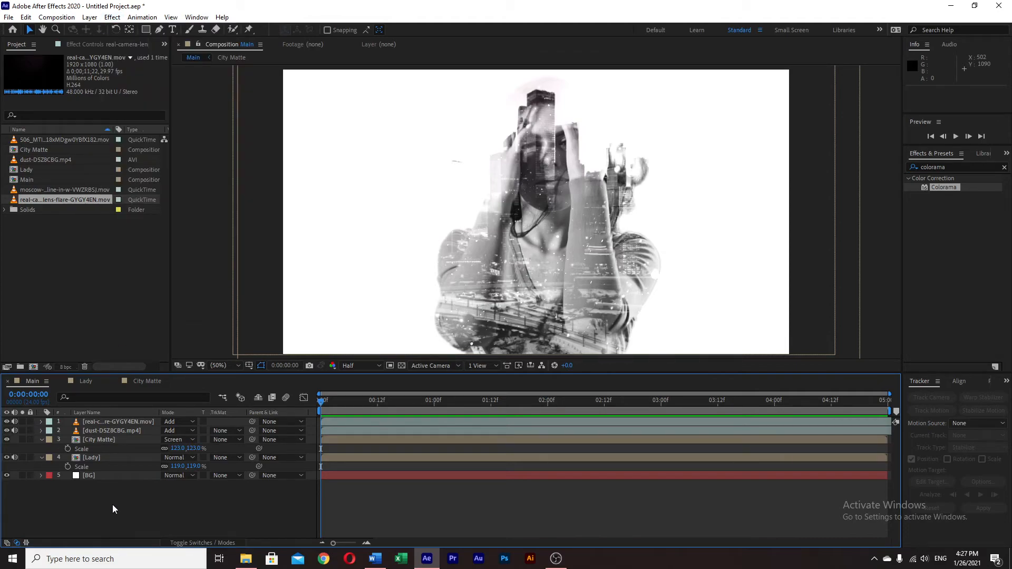
Step: Create a new adjustment layer on top and search 'lumetri' to apply Lumetri Color
left_click(1004, 166)
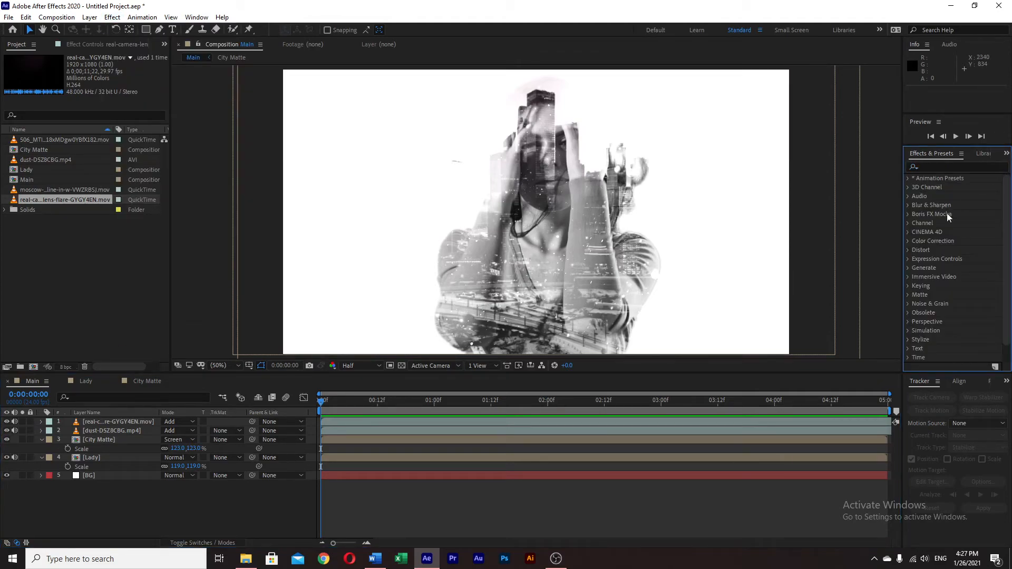
mouse_move(124, 515)
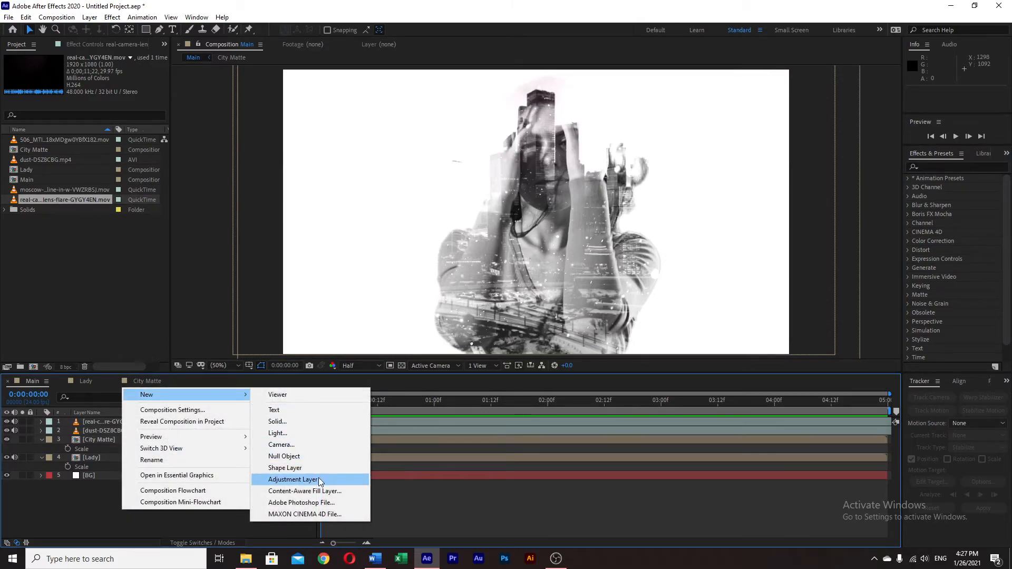
left_click(293, 479)
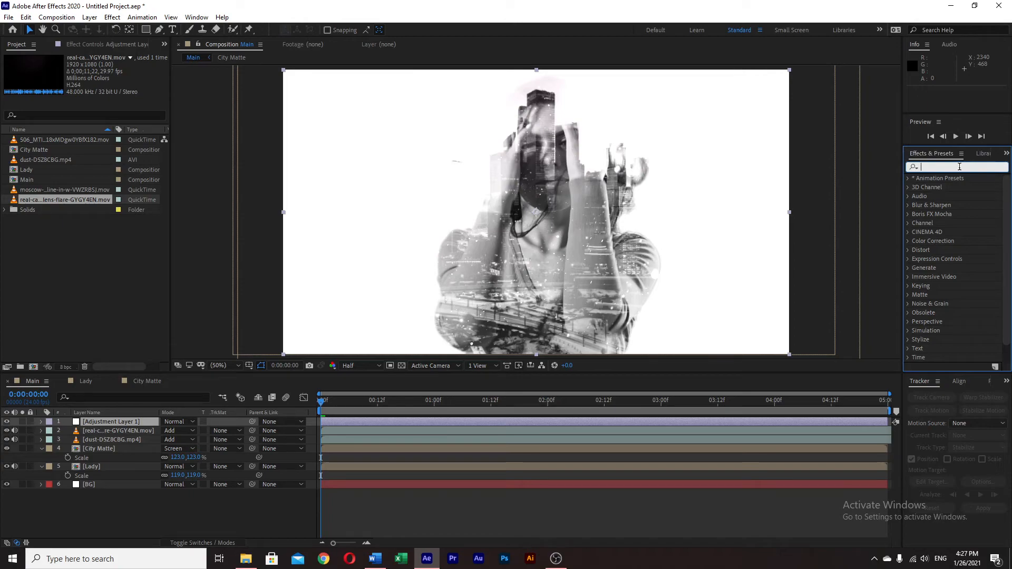
type("lumetri")
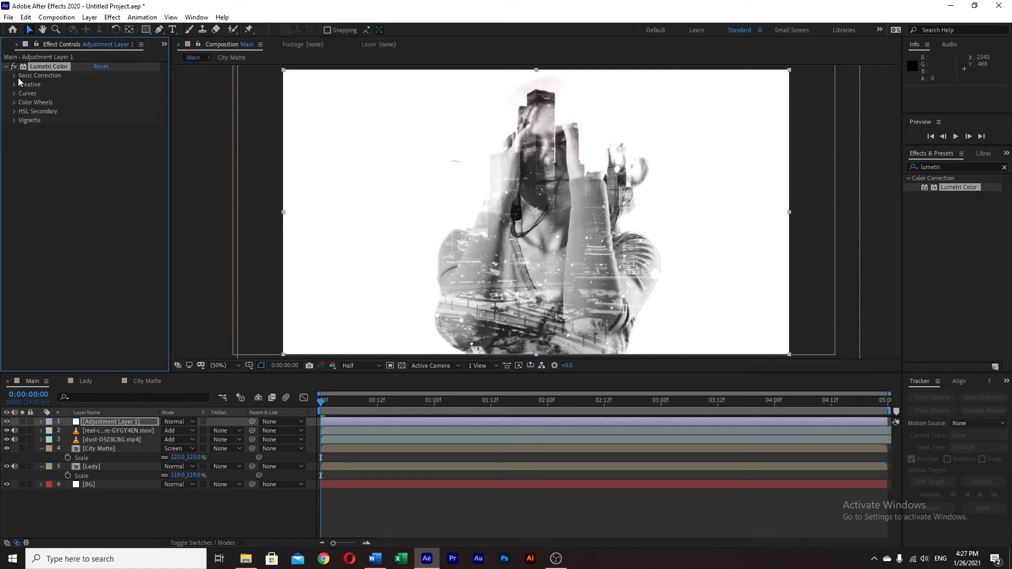
Step: In Basic Correction set Temperature 16, Tint 13 and raise Contrast to about 33
left_click(12, 76)
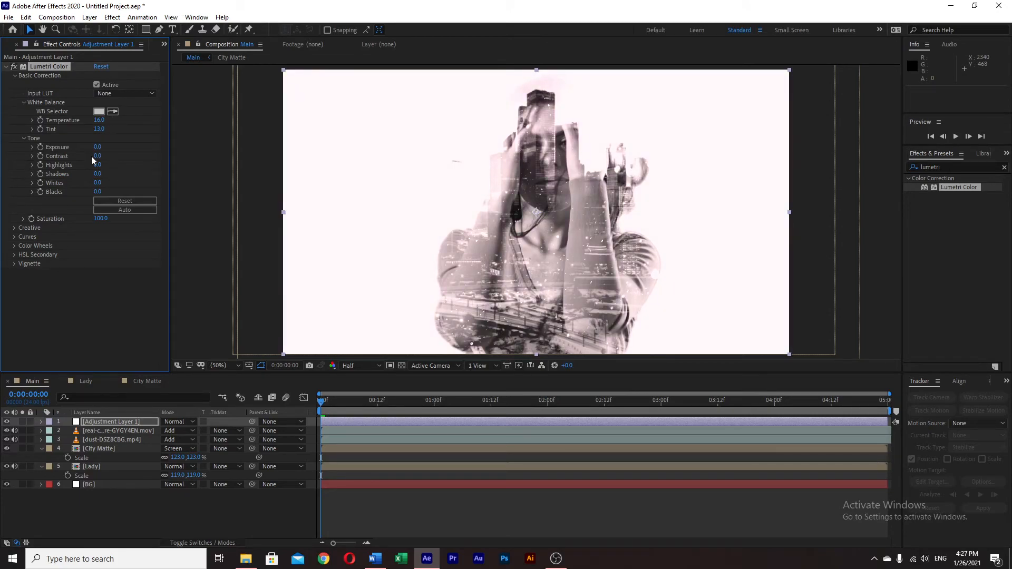
left_click_drag(97, 147, 87, 147)
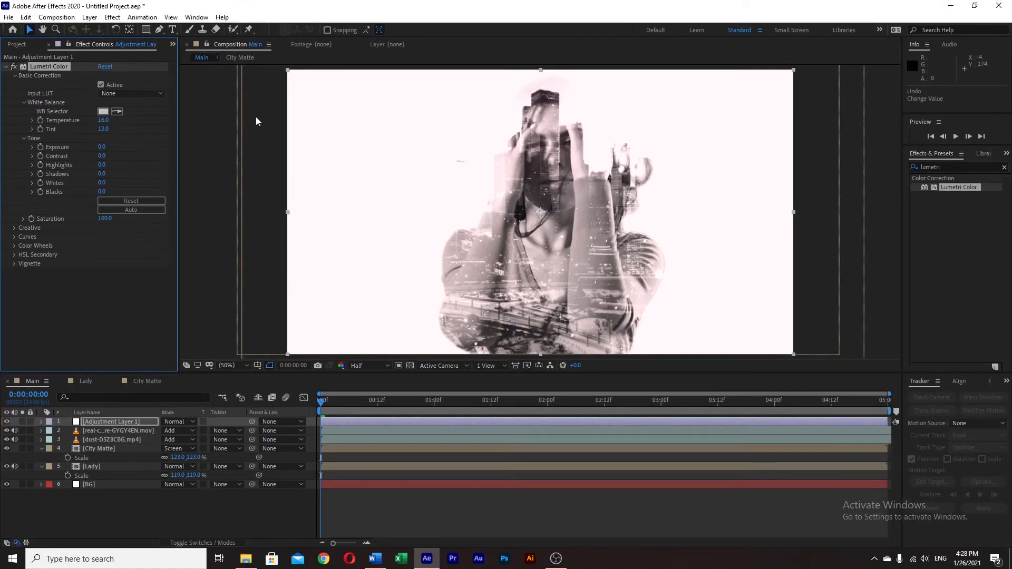
left_click_drag(101, 156, 113, 156)
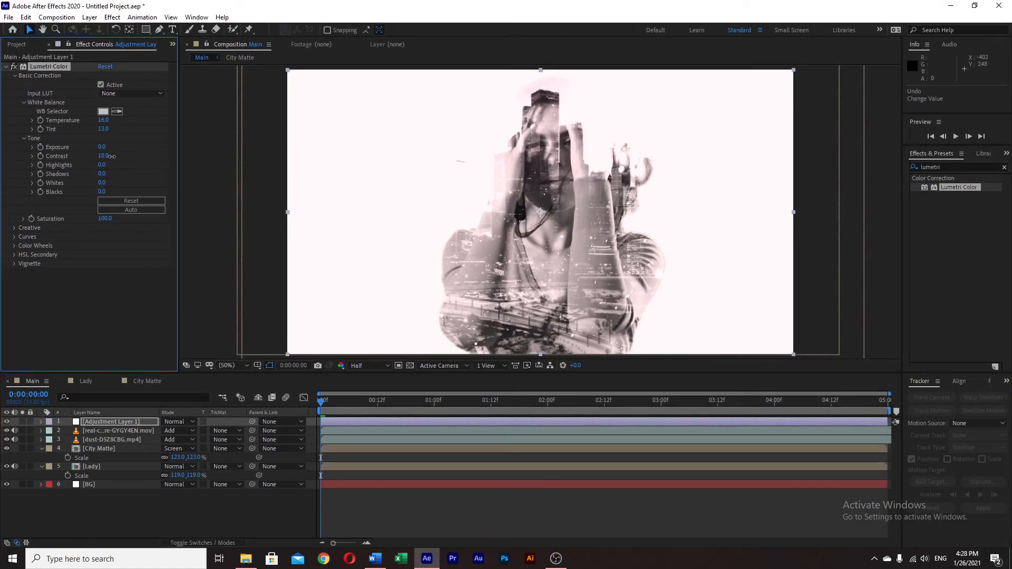
left_click_drag(104, 157, 120, 156)
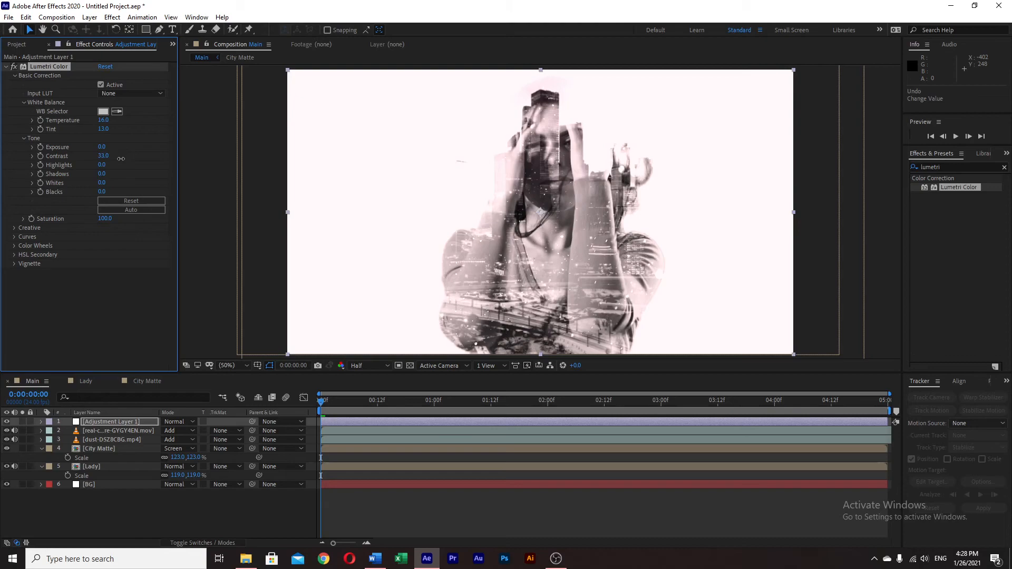
left_click_drag(102, 156, 129, 156)
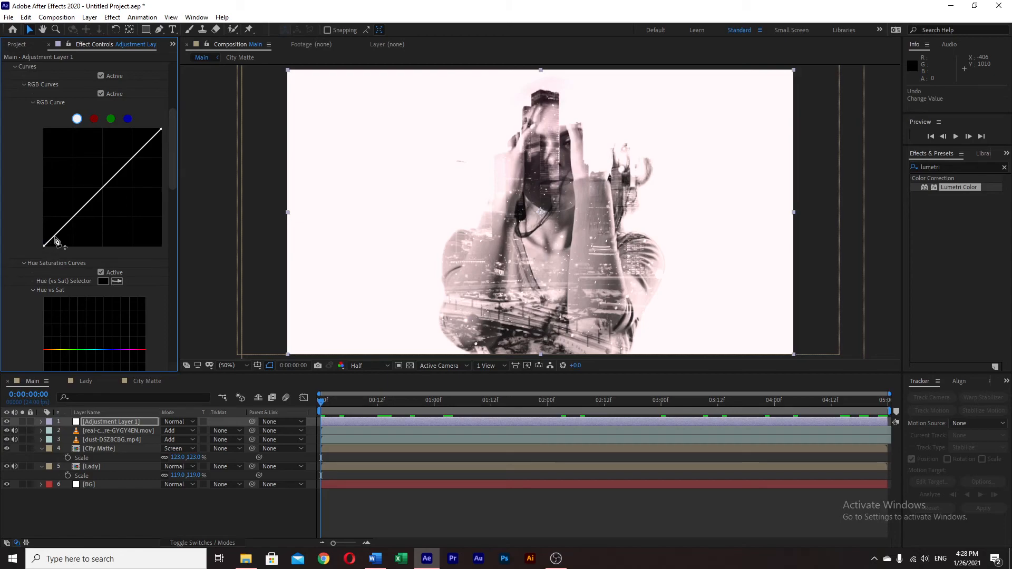
Step: Shape the lower RGB curve: darken the shadows and lift the lower midtones
left_click_drag(56, 240, 59, 251)
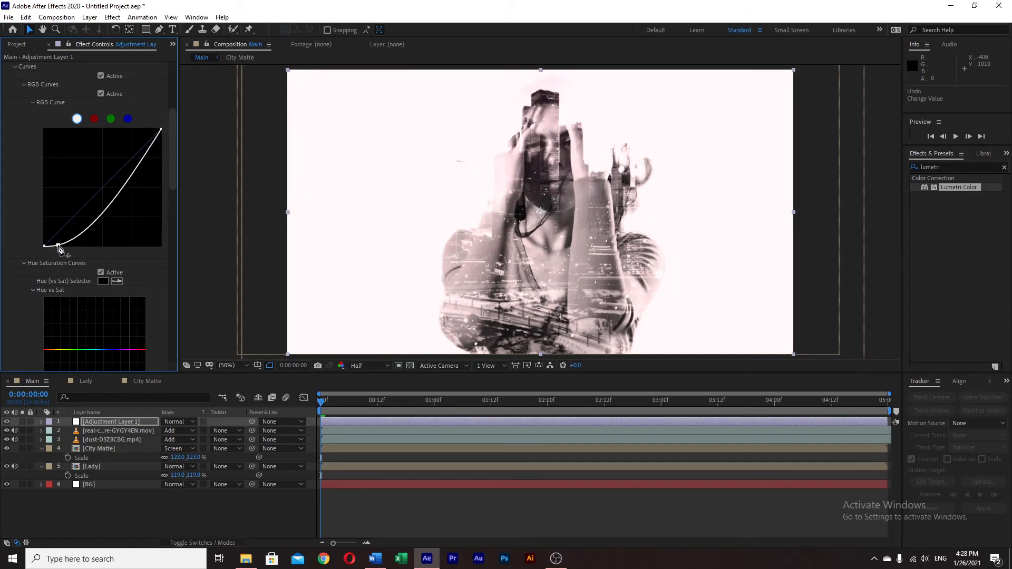
left_click_drag(58, 249, 55, 239)
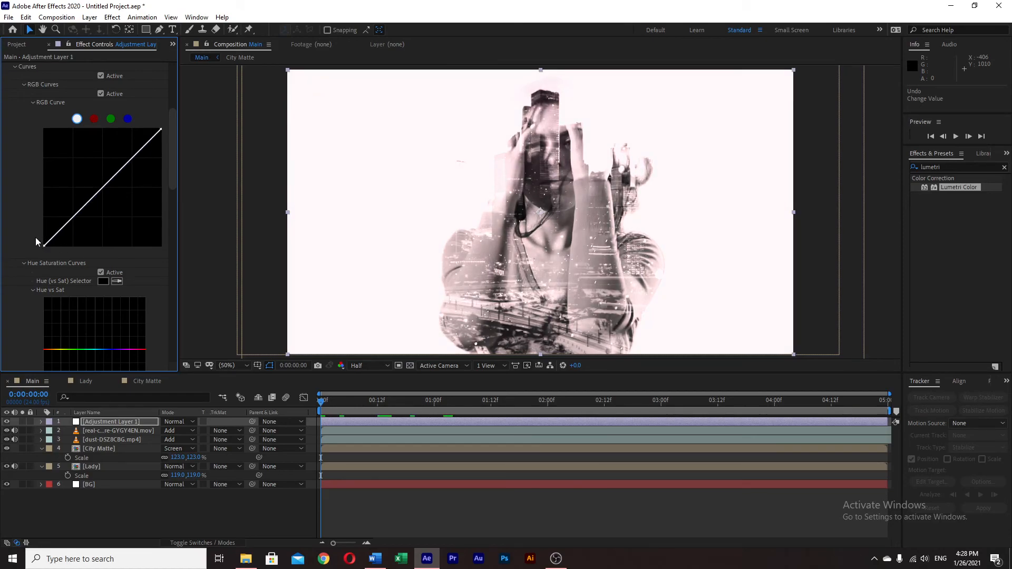
left_click_drag(37, 243, 97, 213)
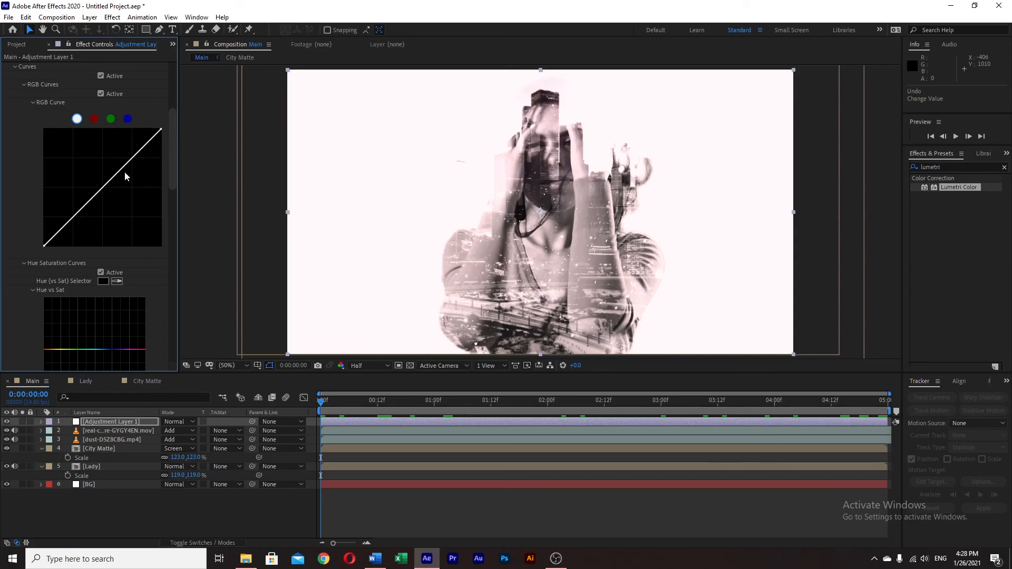
left_click_drag(43, 244, 55, 239)
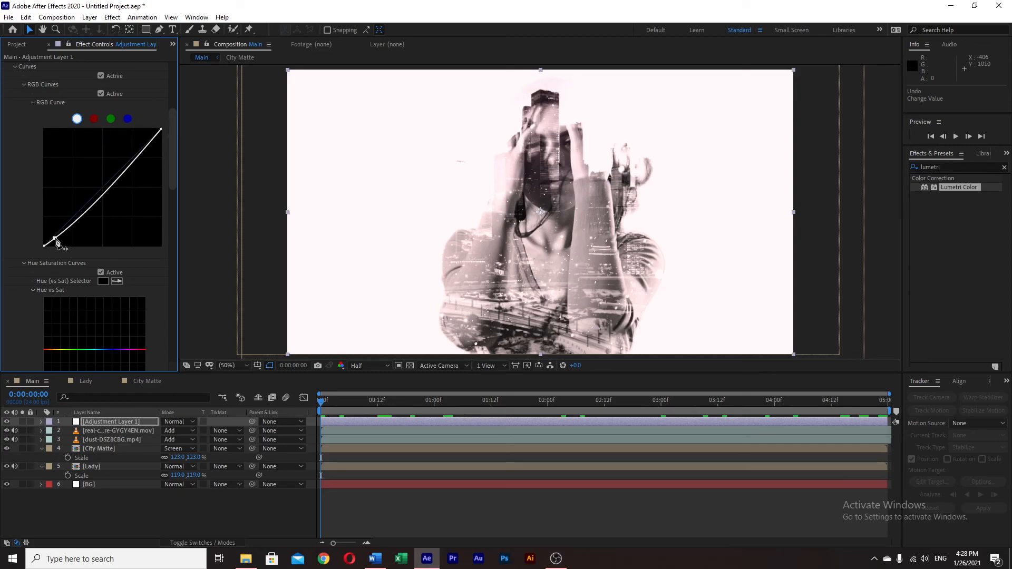
left_click_drag(58, 242, 74, 236)
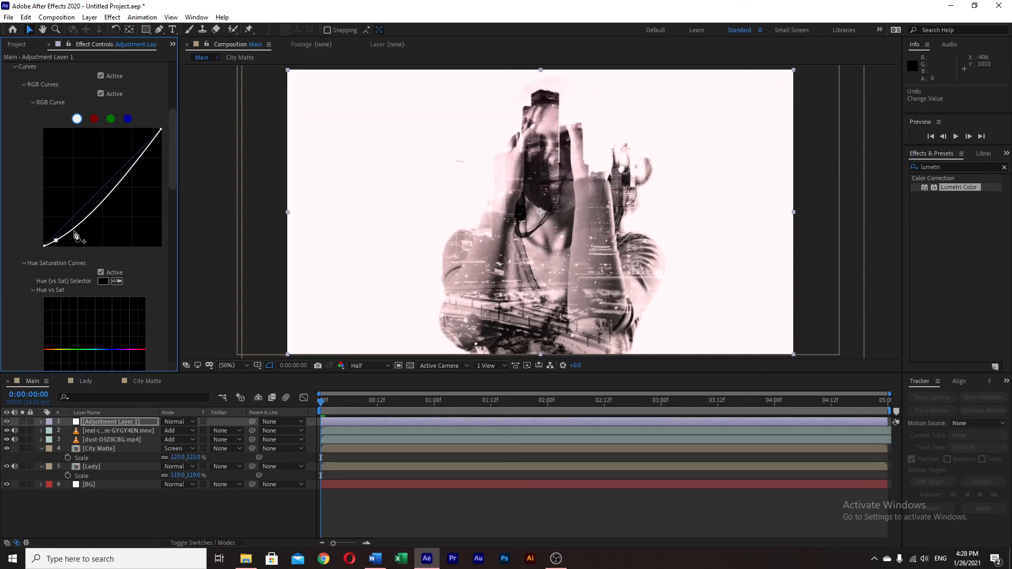
left_click_drag(74, 235, 79, 223)
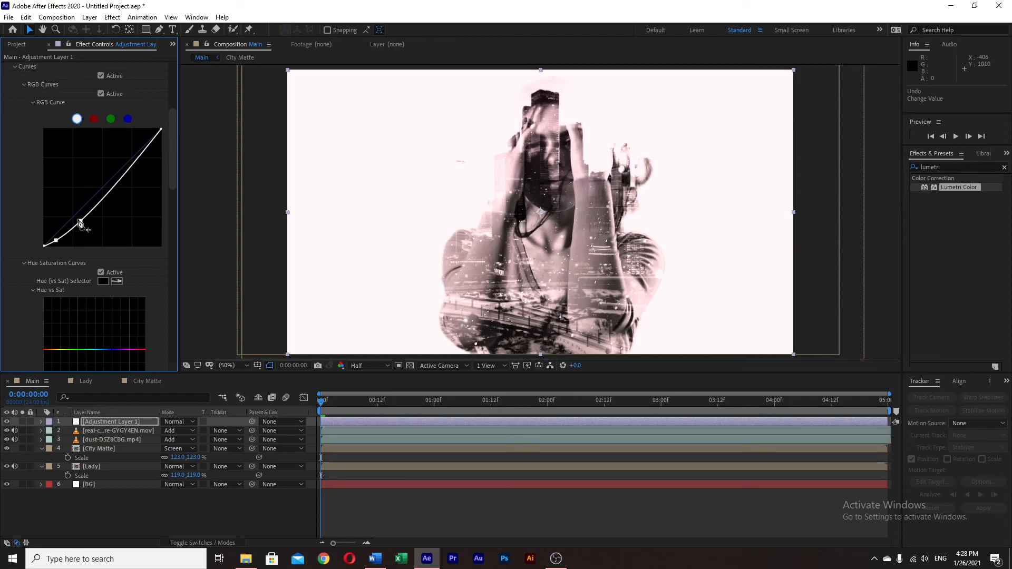
left_click_drag(79, 219, 76, 217)
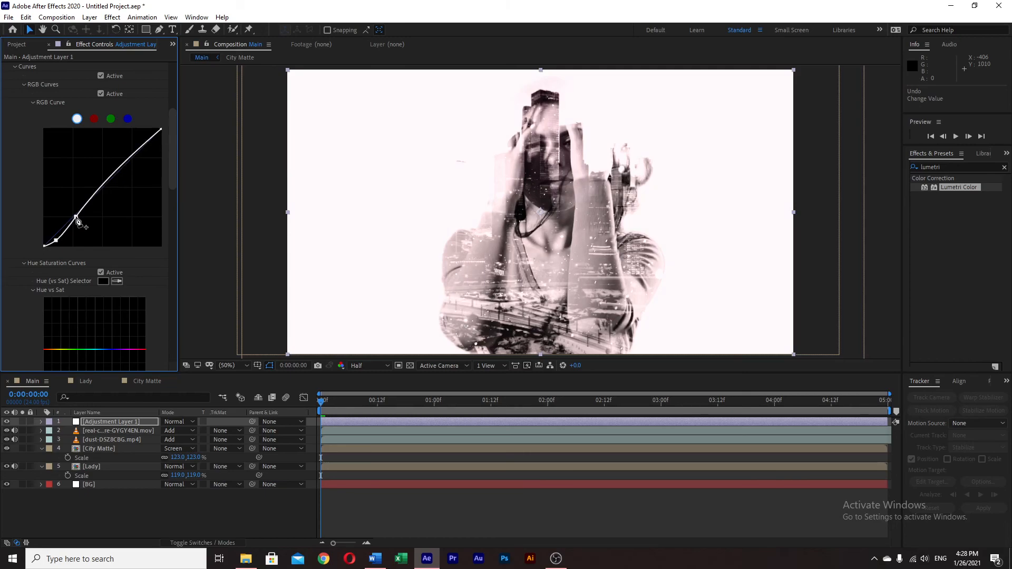
Step: Add a highlight point and brighten it to complete the S-shaped tone curve
left_click_drag(76, 218, 134, 160)
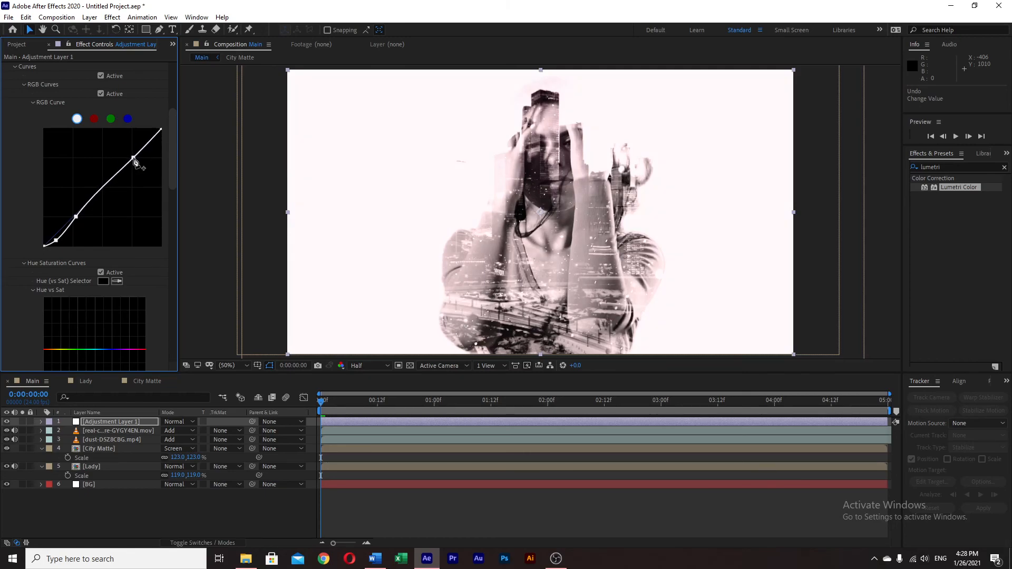
left_click_drag(134, 160, 131, 154)
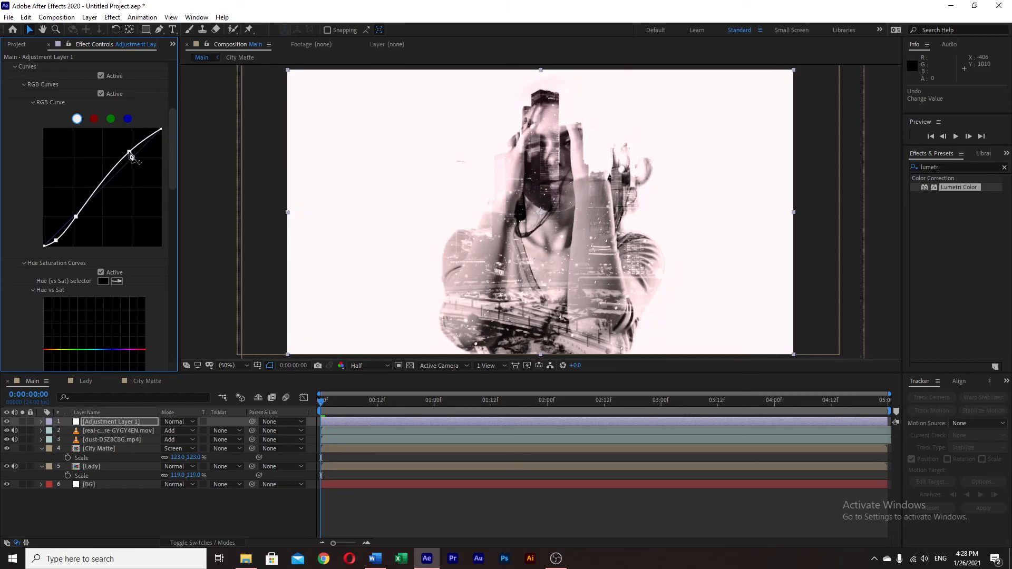
left_click_drag(131, 155, 134, 160)
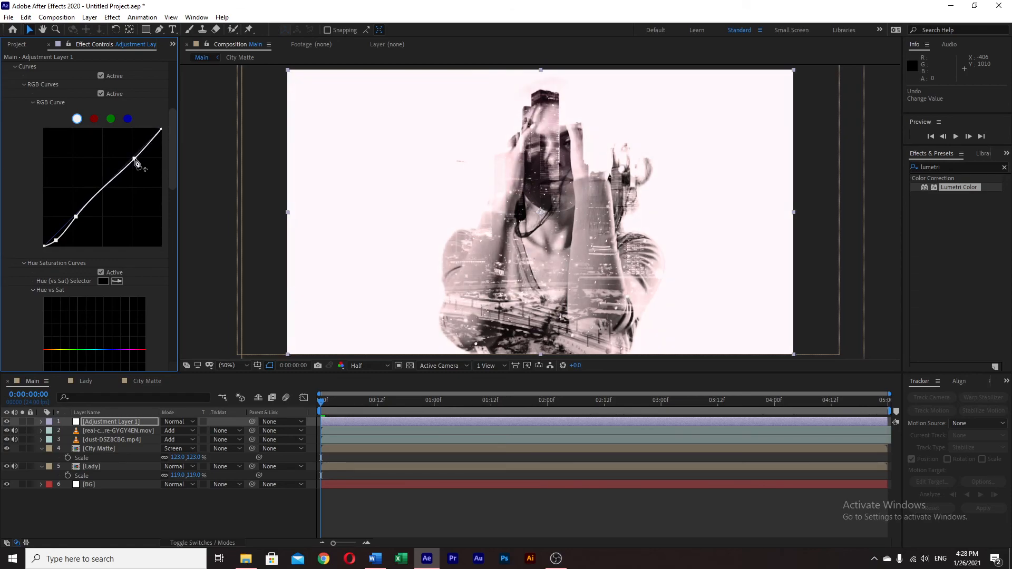
left_click_drag(133, 160, 145, 155)
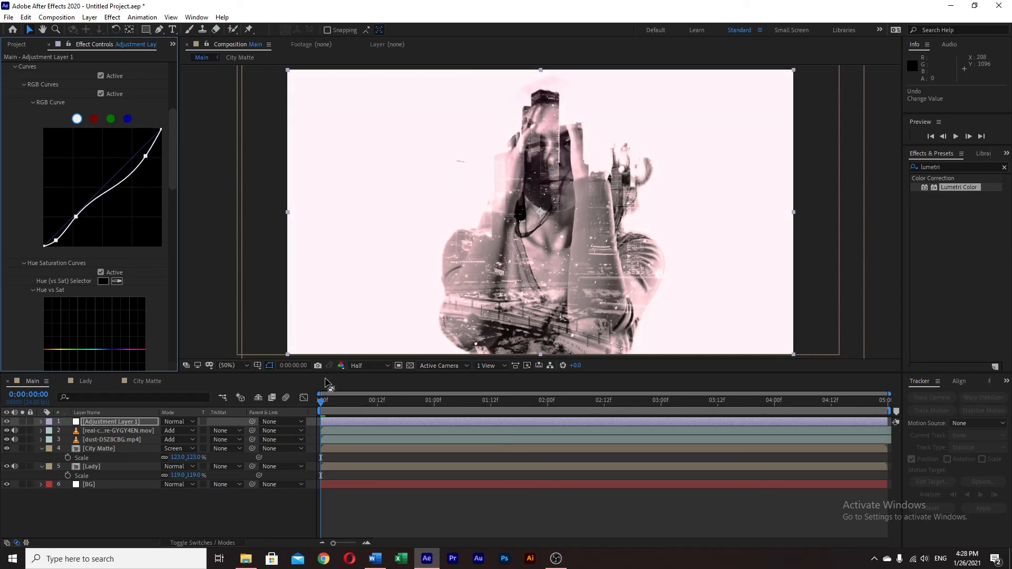